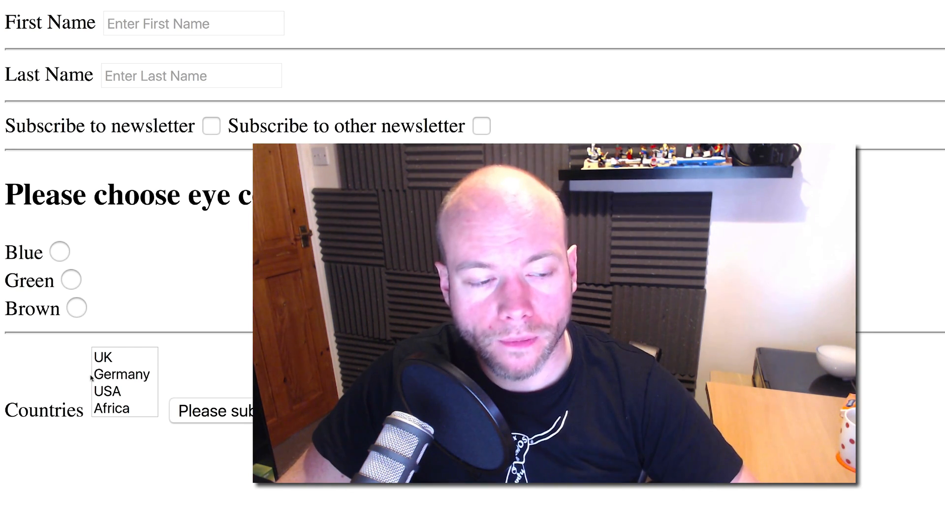
Insert an <hr/> divider on a new line after the countries select list.
click(104, 356)
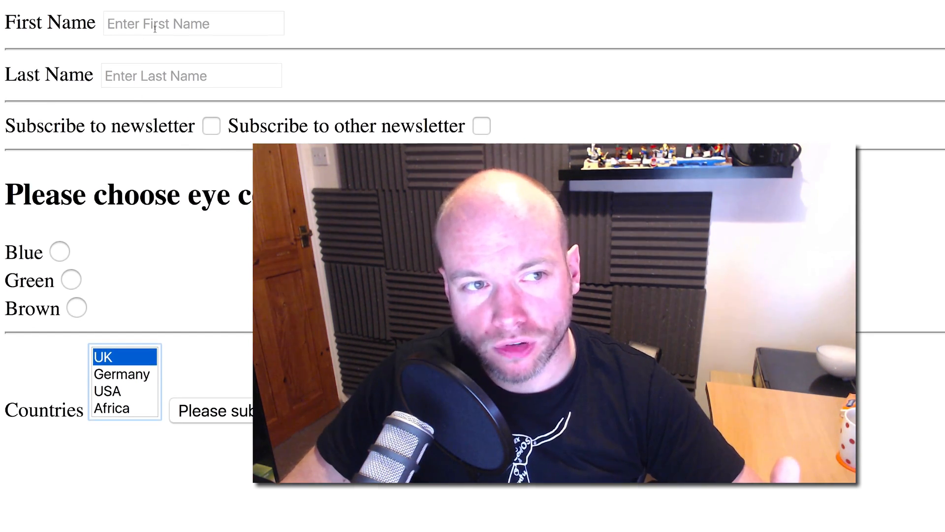
click(191, 76)
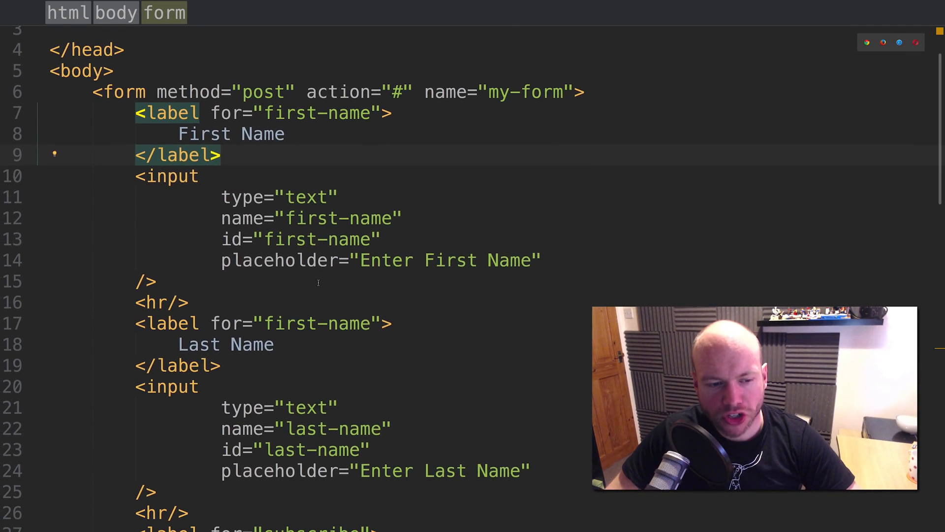
scroll(down, 3)
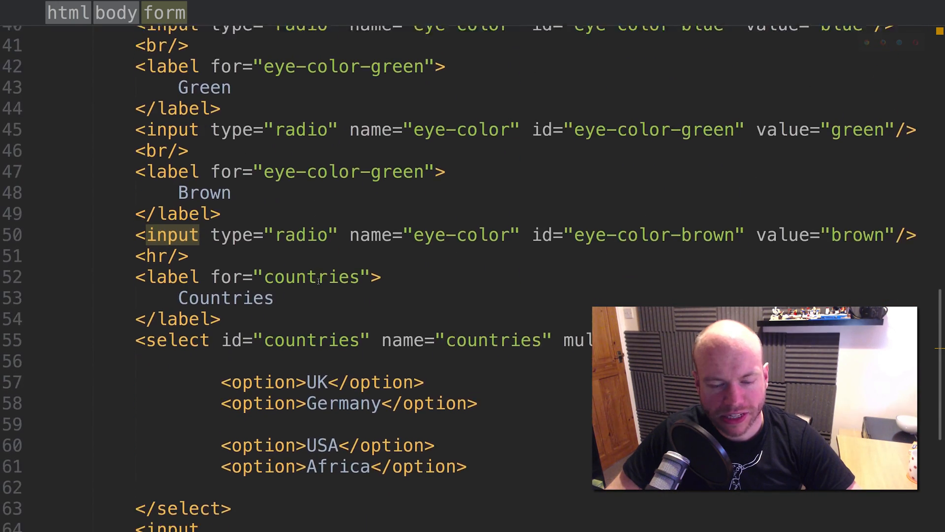
scroll(down, 3)
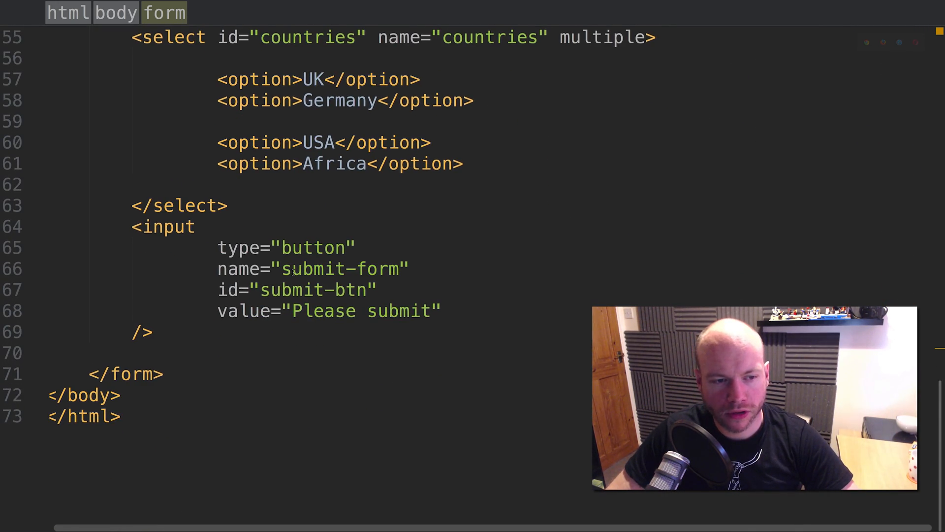
click(228, 206)
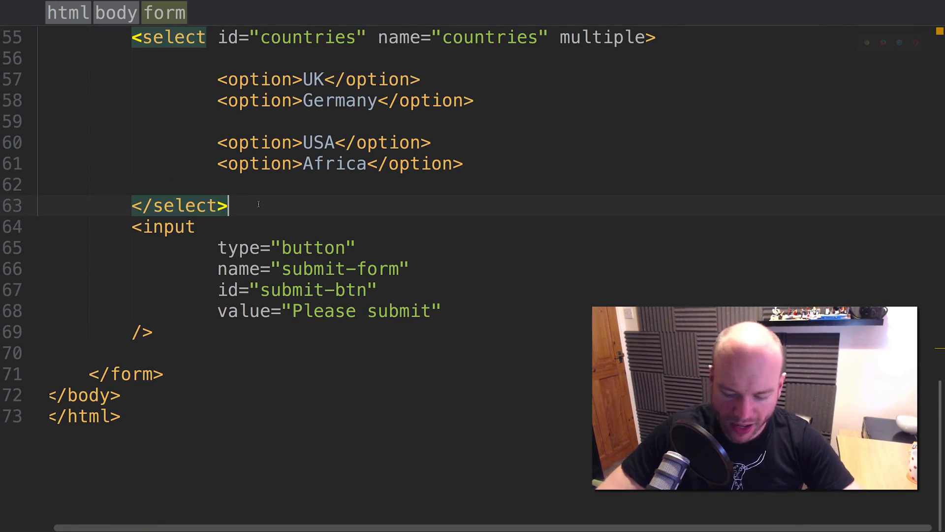
text(<hr)
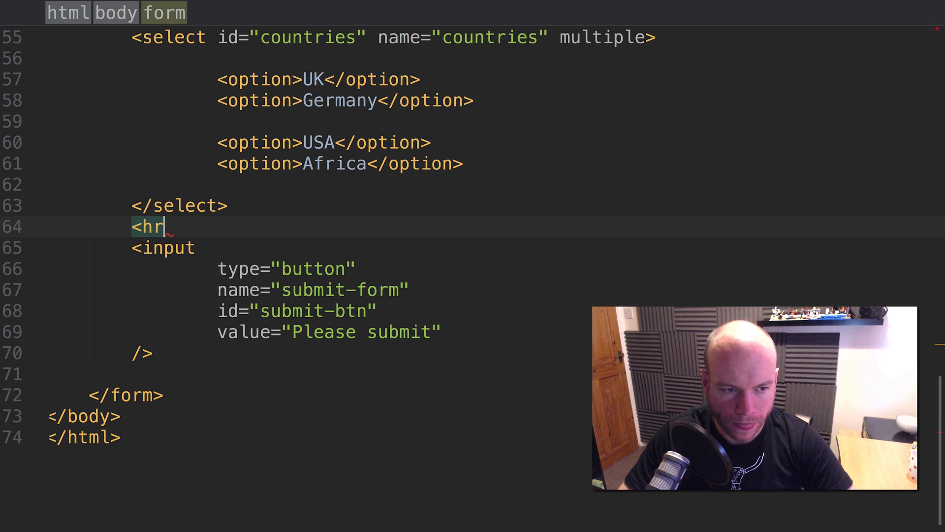
text(/>)
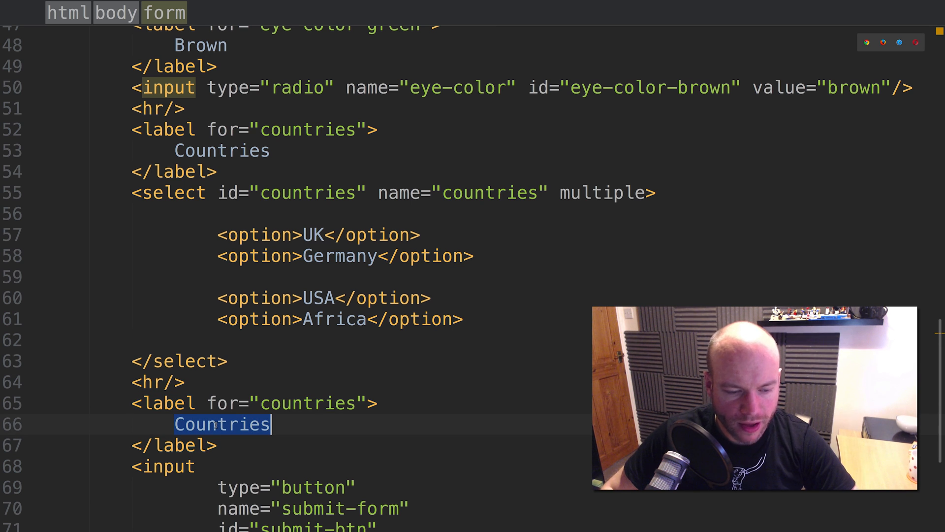
Add a label for "notes" reading "Please add any notes" after the divider.
text(Notes)
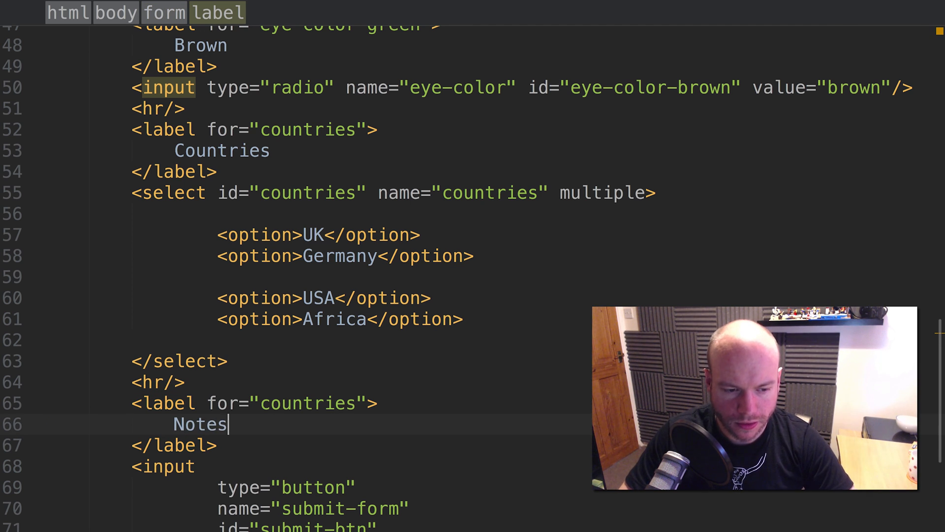
double_click(308, 403)
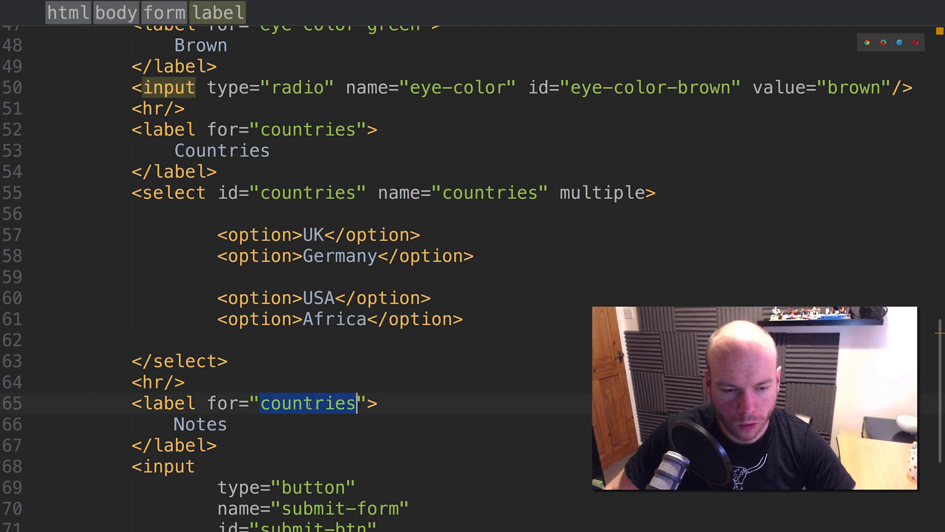
text(notes)
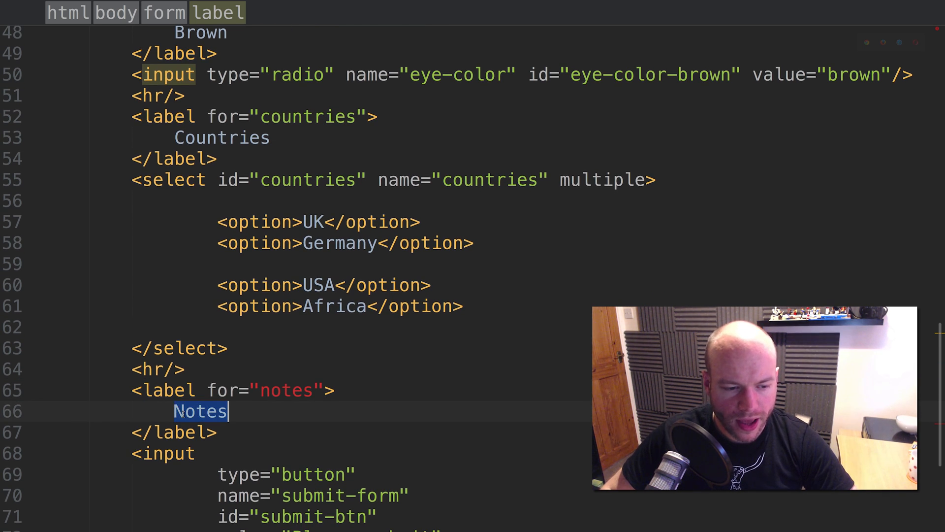
text(Please)
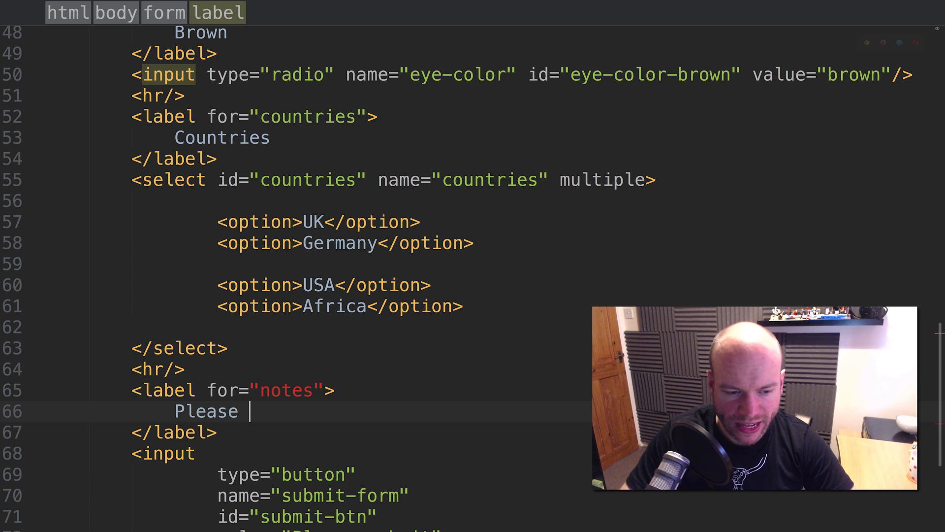
text(add any notes)
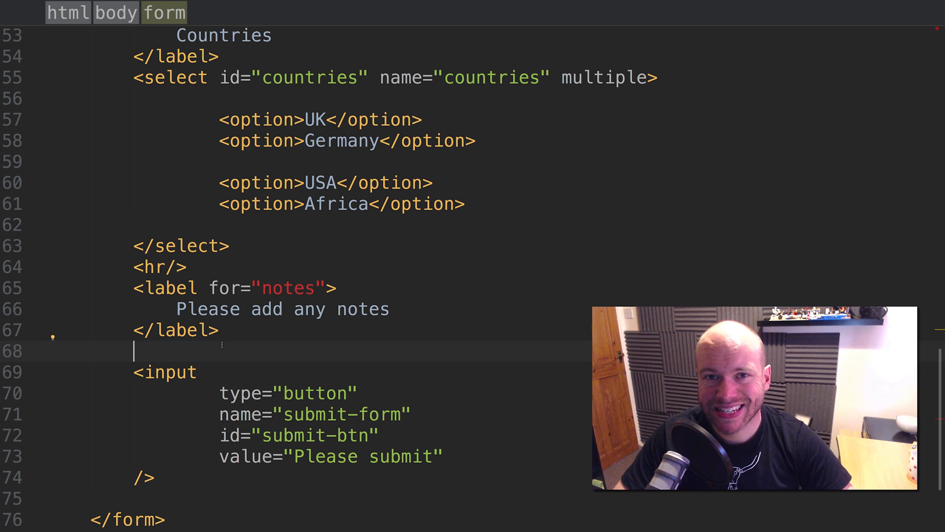
Start a textarea element beneath the notes label via autocomplete.
text(<te)
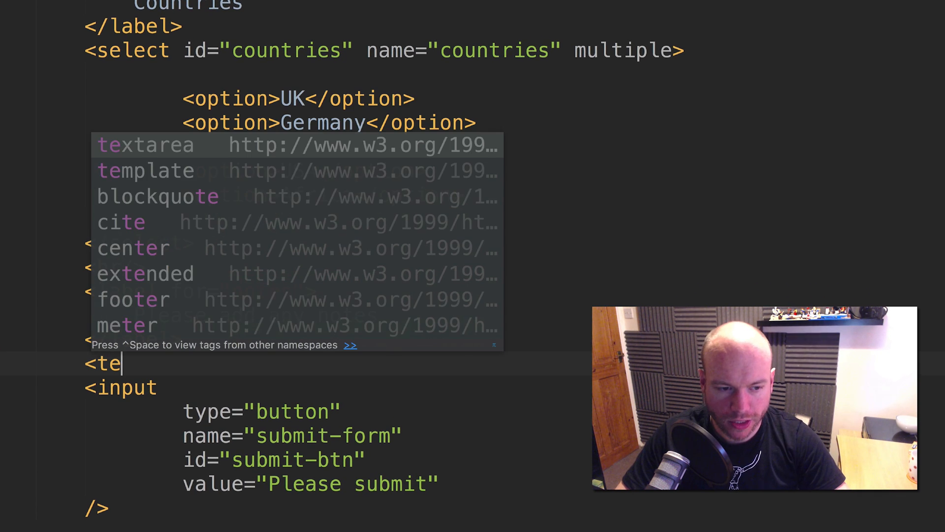
key(Tab)
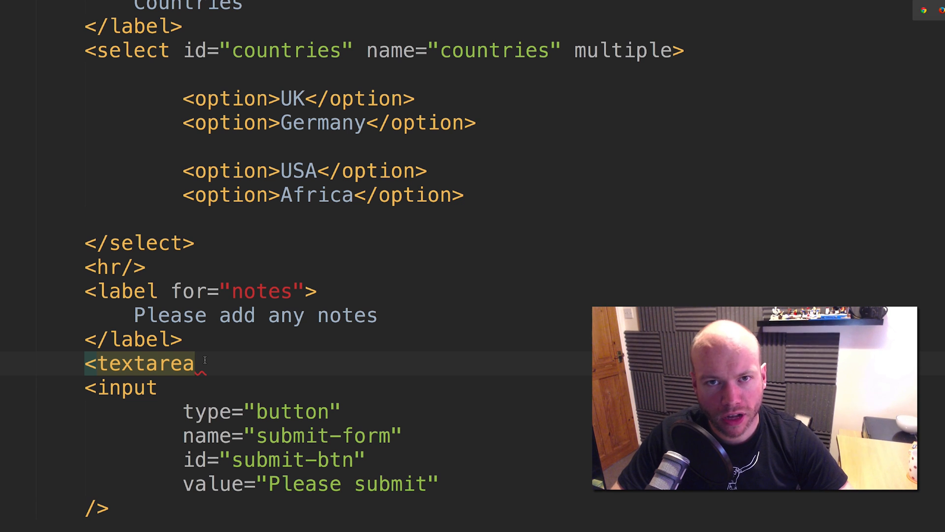
text(/>)
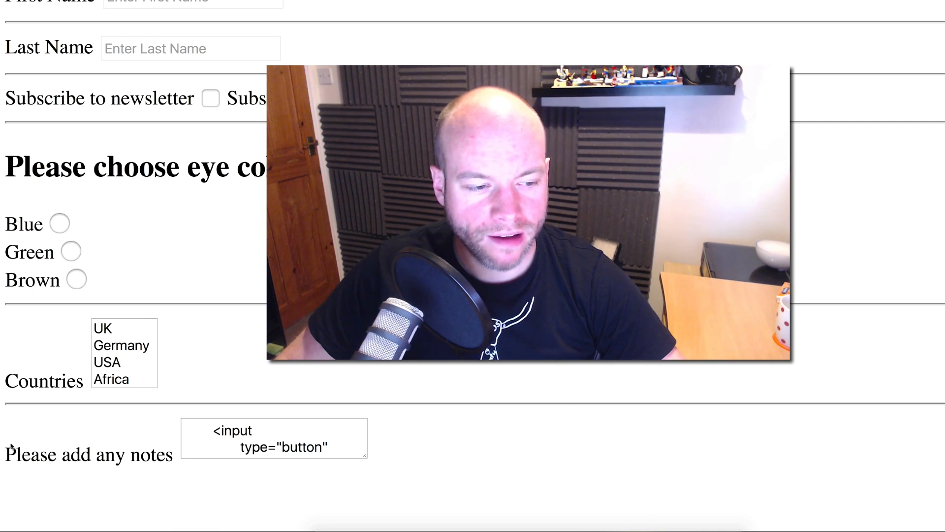
Close the textarea with </textarea> so the submit button renders separately.
click(274, 437)
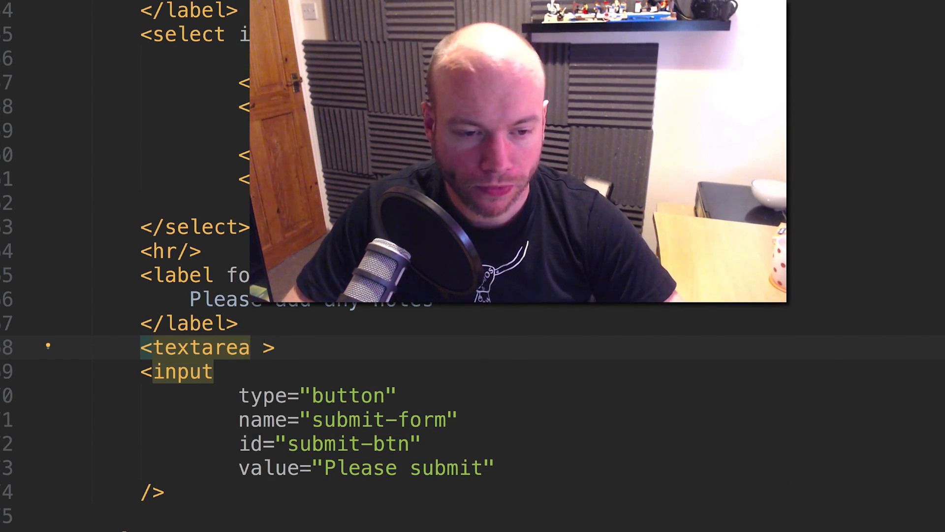
text(</textarea>)
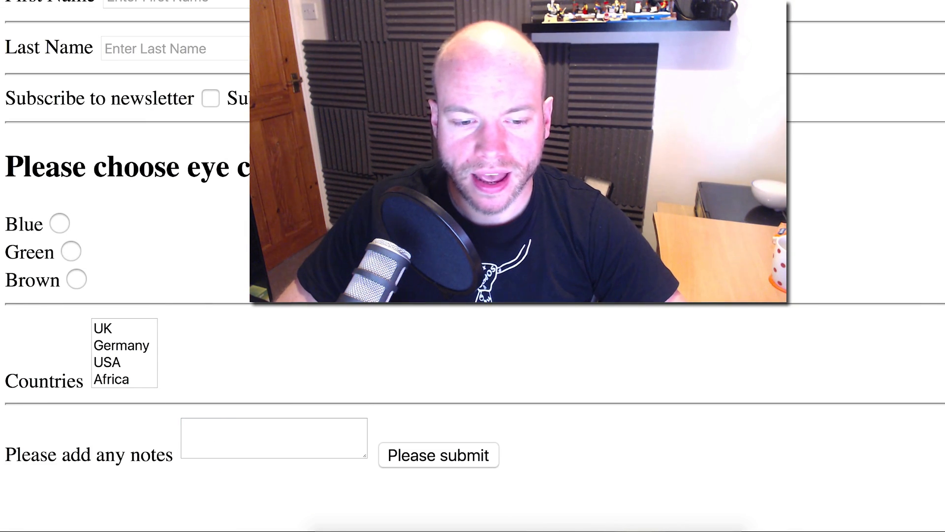
click(274, 437)
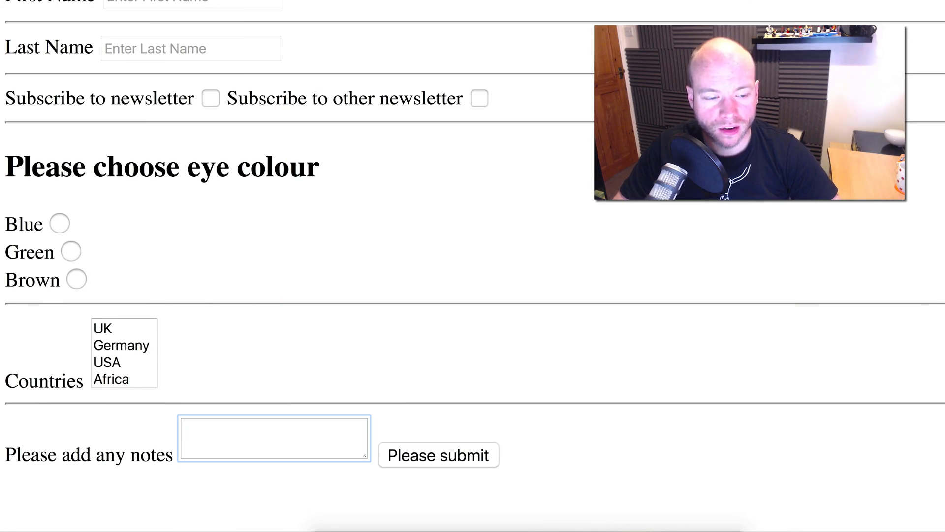
text(1)
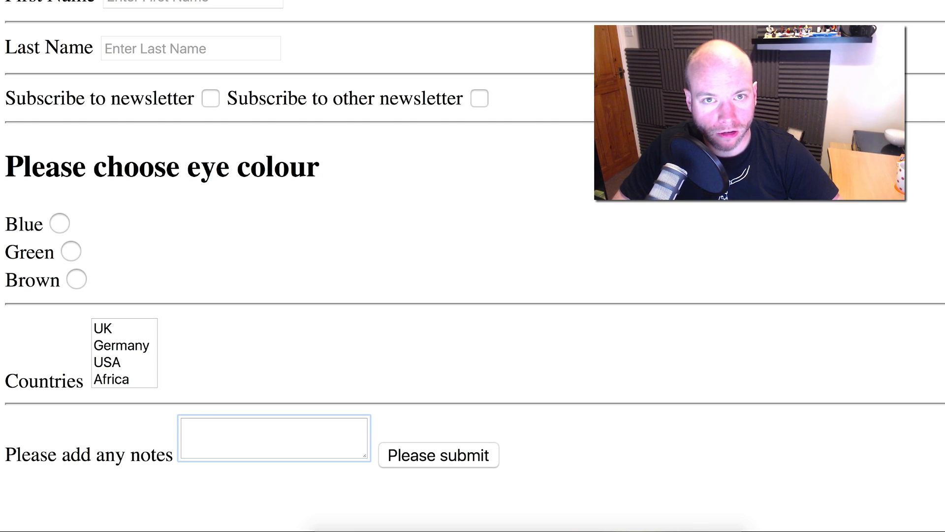
text(1)
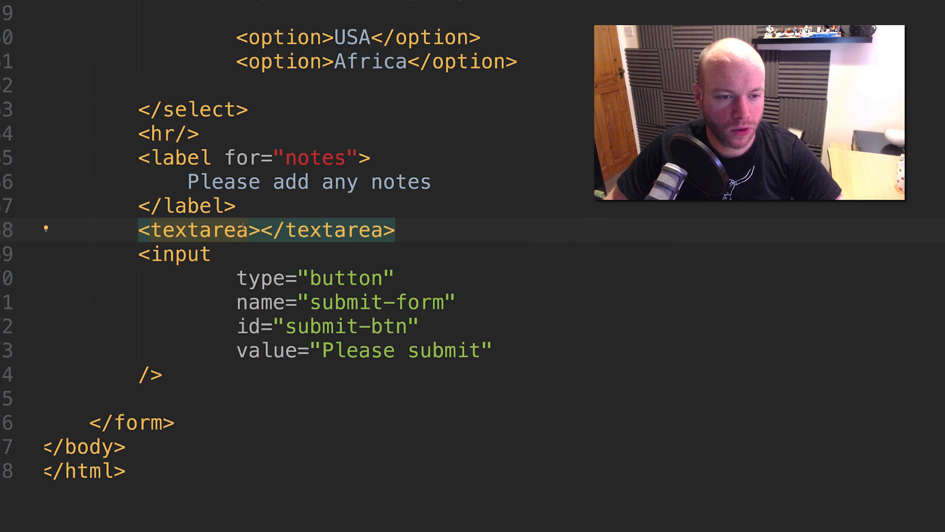
Give the textarea rows="5" and test typing lines into the taller notes box.
text(rows=")
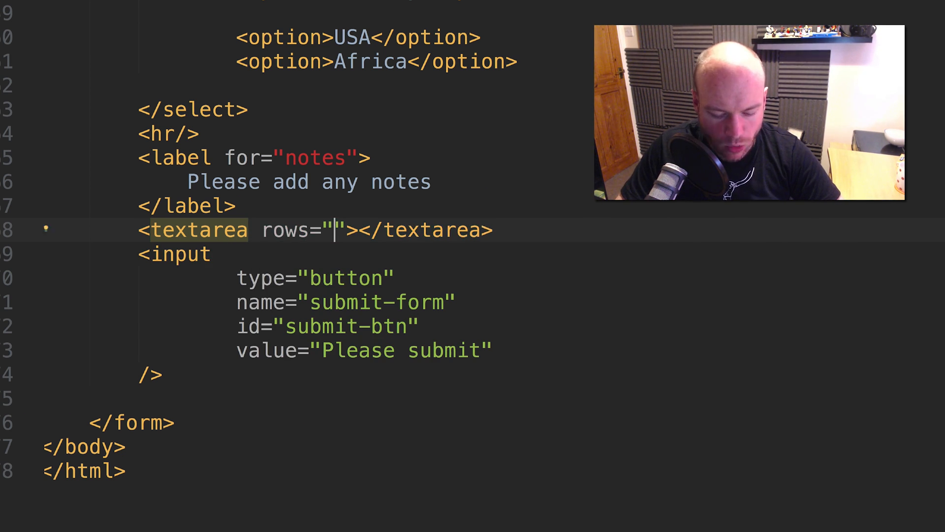
text(5)
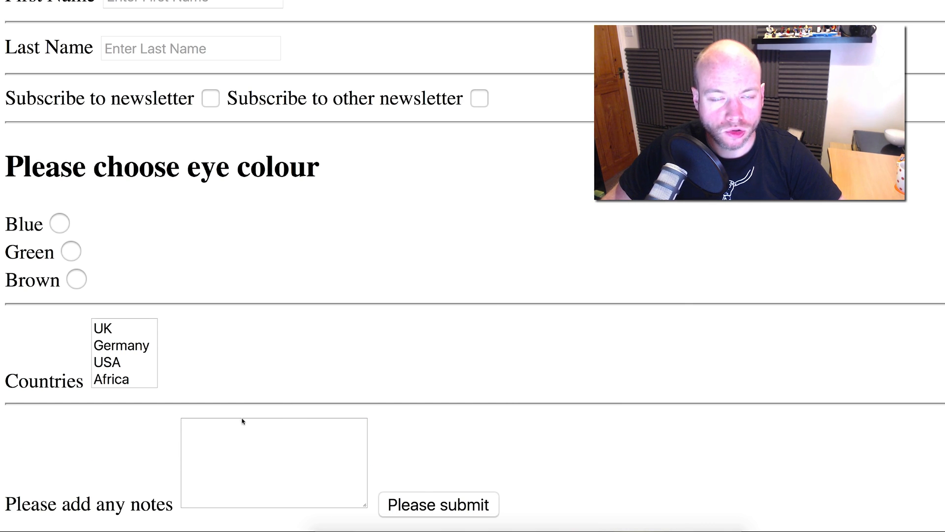
click(273, 462)
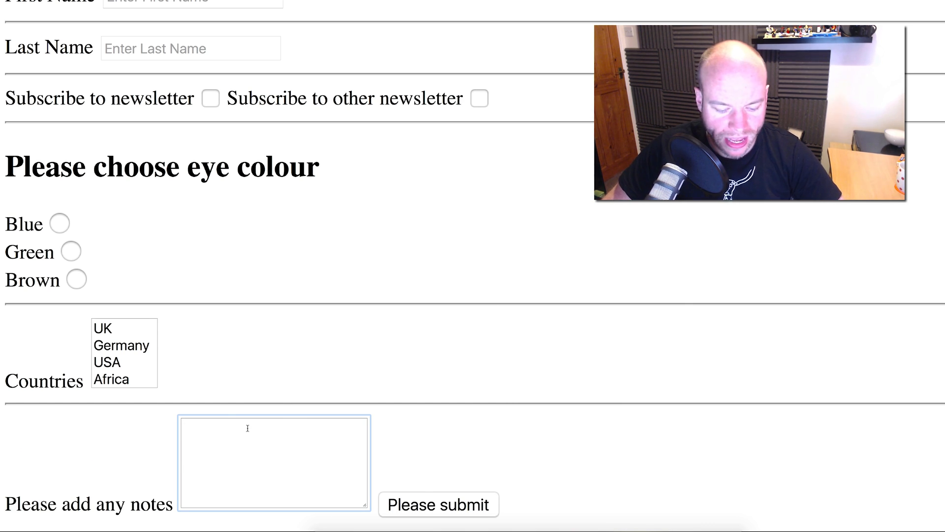
text(1)
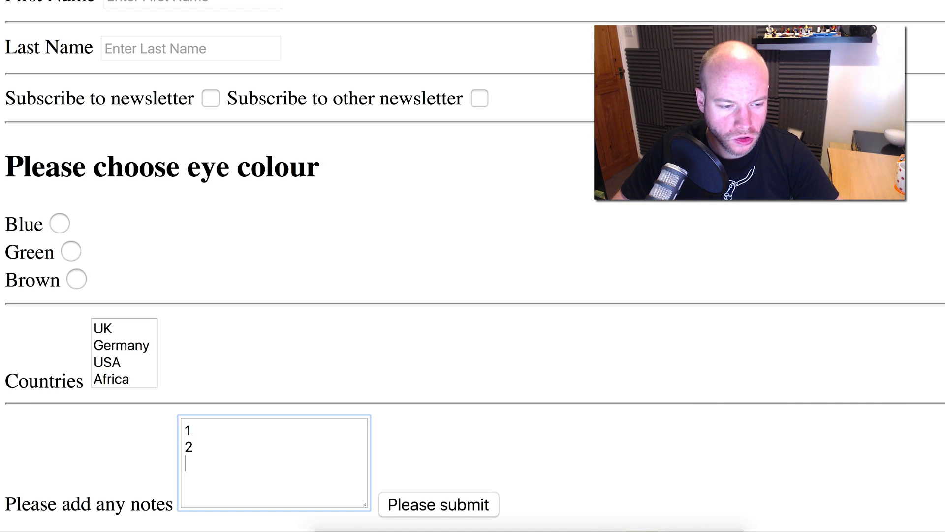
text(3)
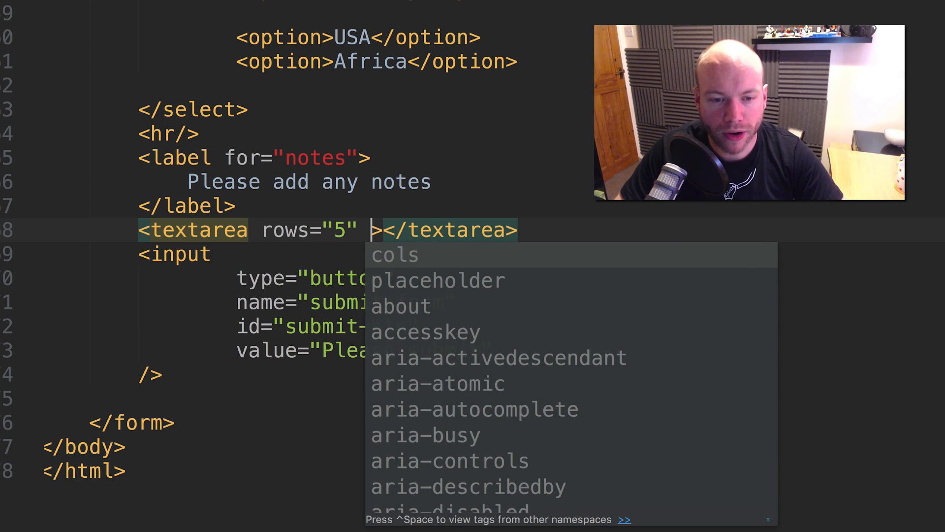
Add cols and a placeholder attribute reading "Please add notes" to the textarea.
click(395, 254)
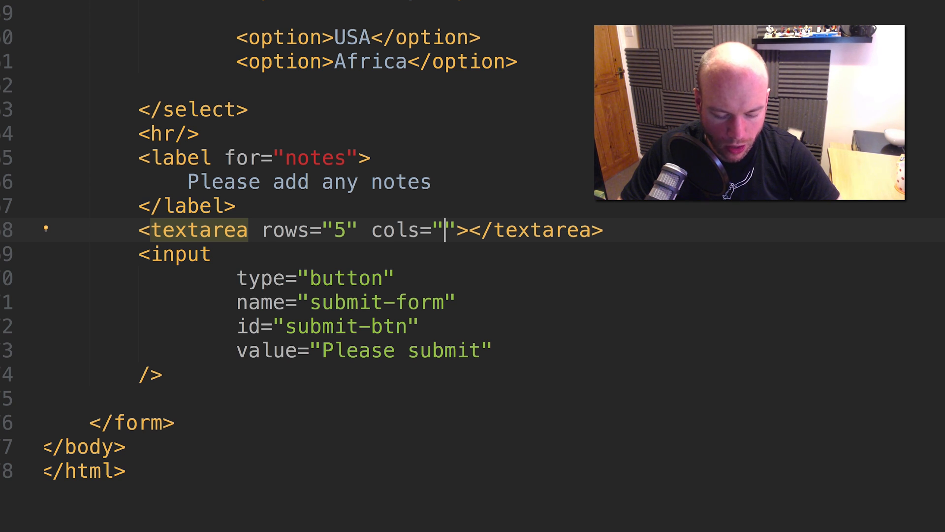
text(3)
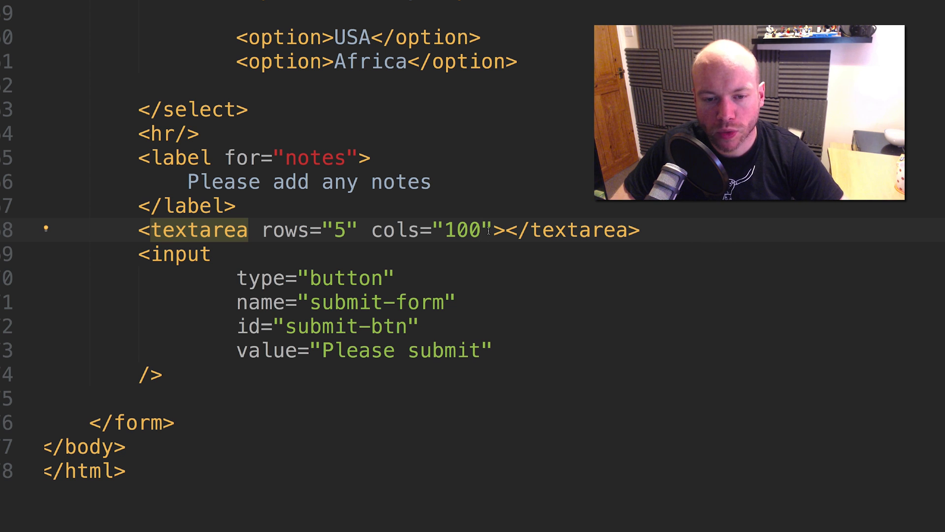
text(p)
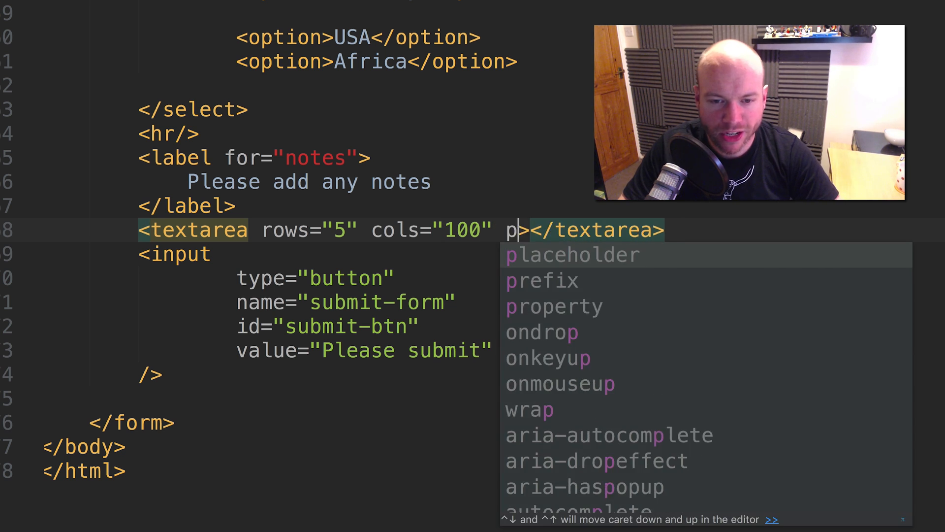
key(Tab)
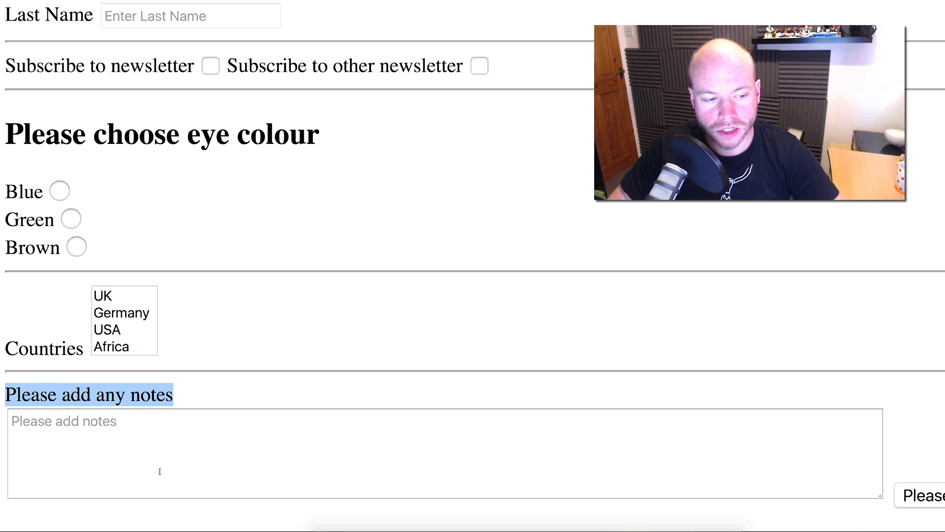
Split the textarea tags onto separate lines and try <p>test</p> content inside the box.
text(ase add notes"></tex)
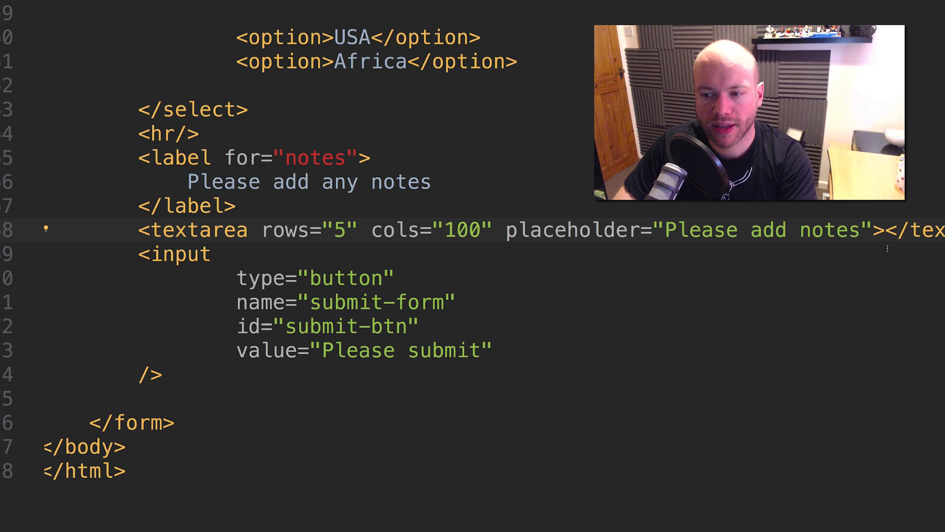
key(enter)
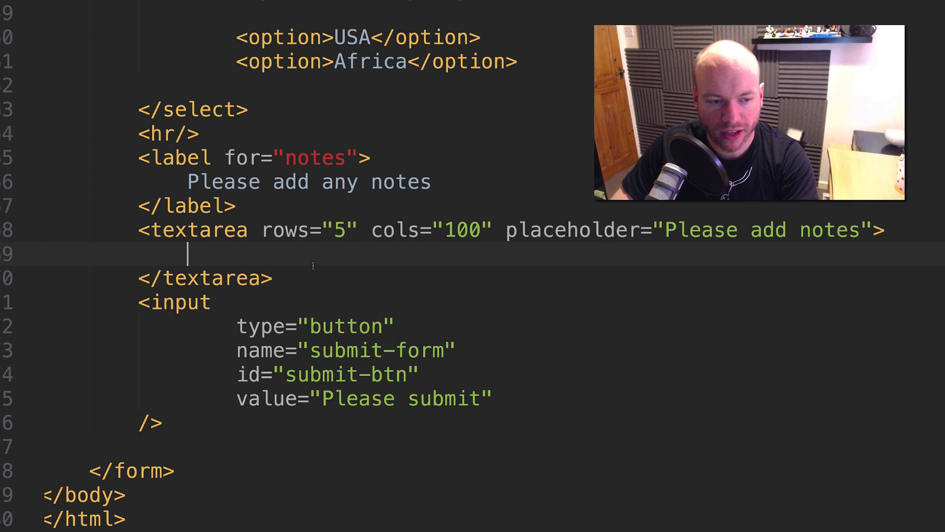
text(<p>)
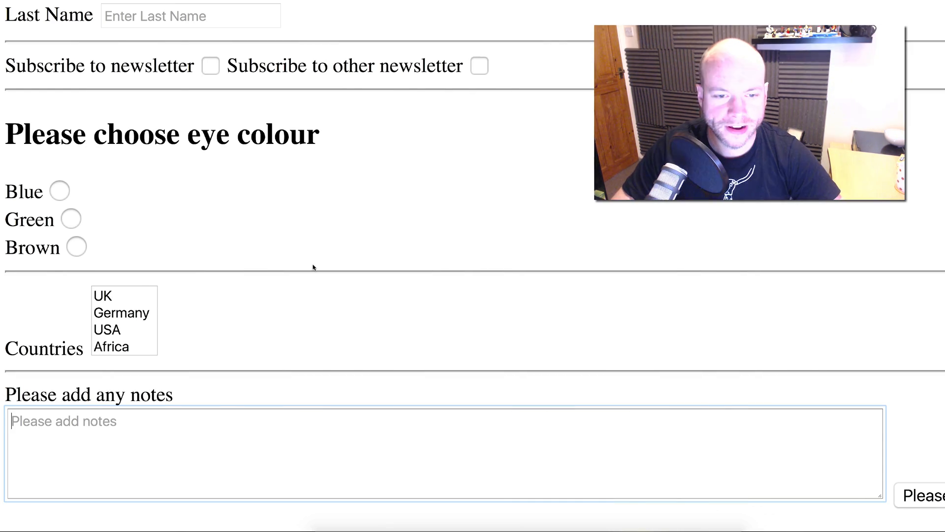
text(<p>test</p>)
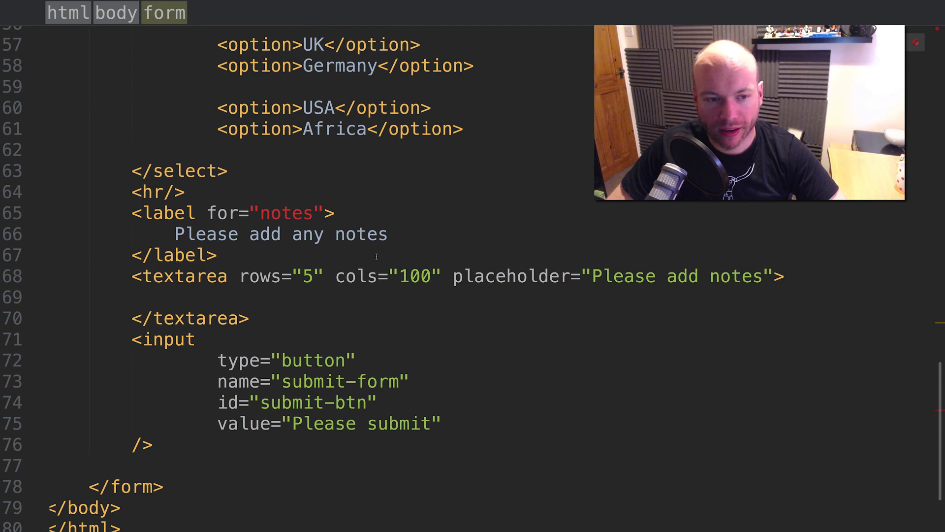
Give the textarea id="notes" to match its label, then move up to the subscription fields.
double_click(287, 221)
text(i)
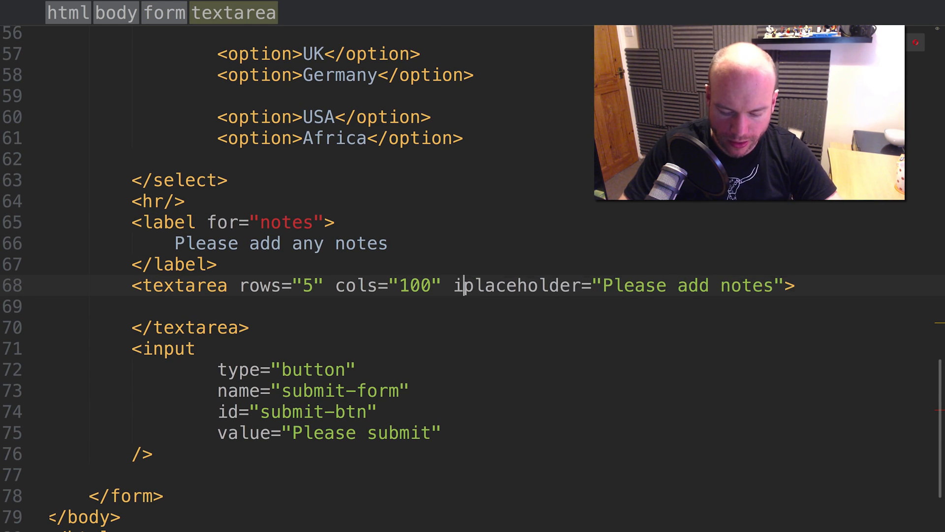
text(d=notes)
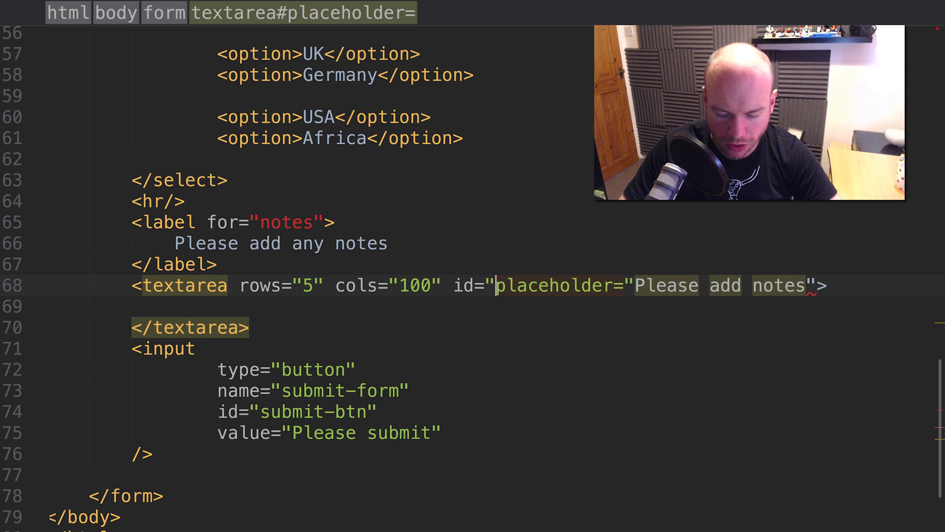
text(notes)
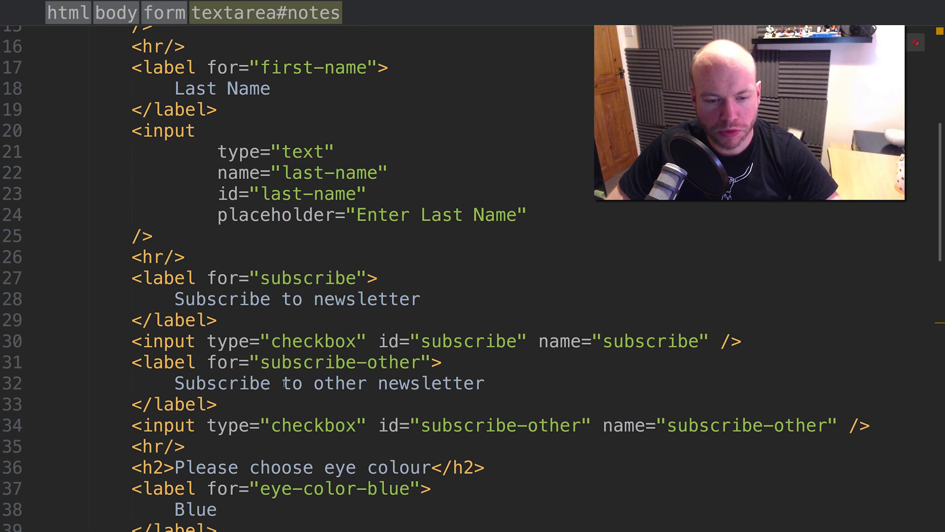
click(358, 384)
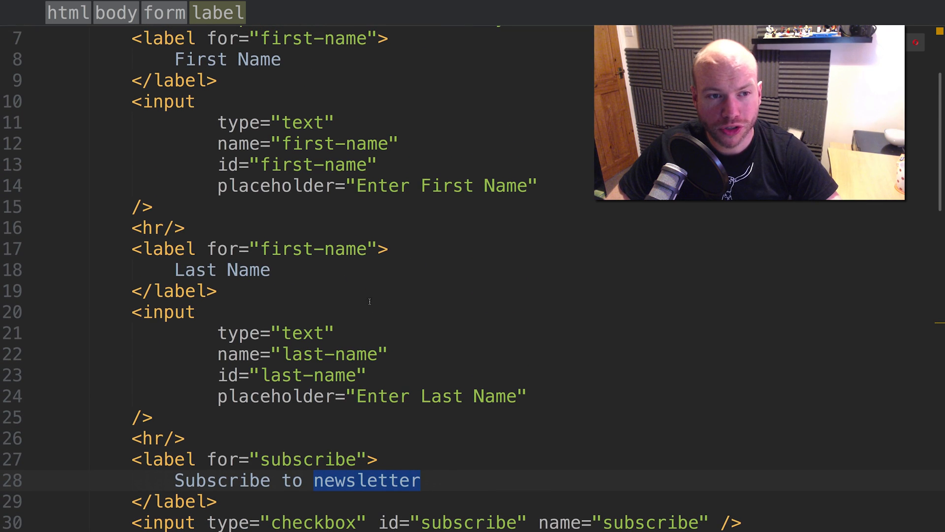
scroll(down, 3)
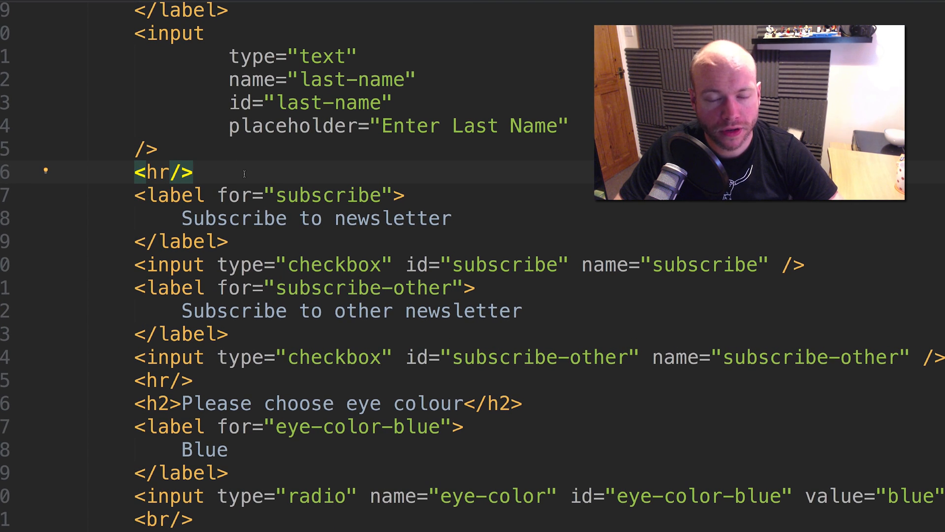
Wrap both newsletter labels and checkboxes in <fieldset>…</fieldset> and indent them.
text(<fieldset)
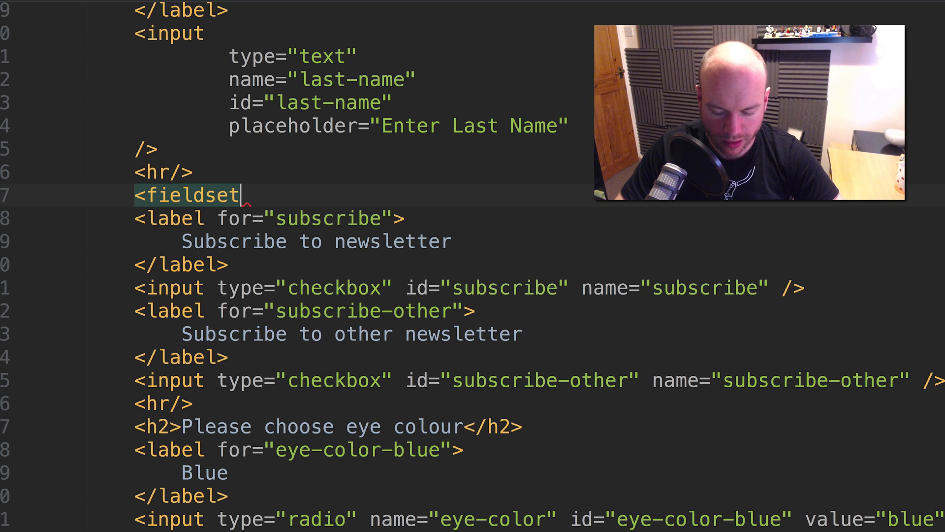
text(></fieldset>)
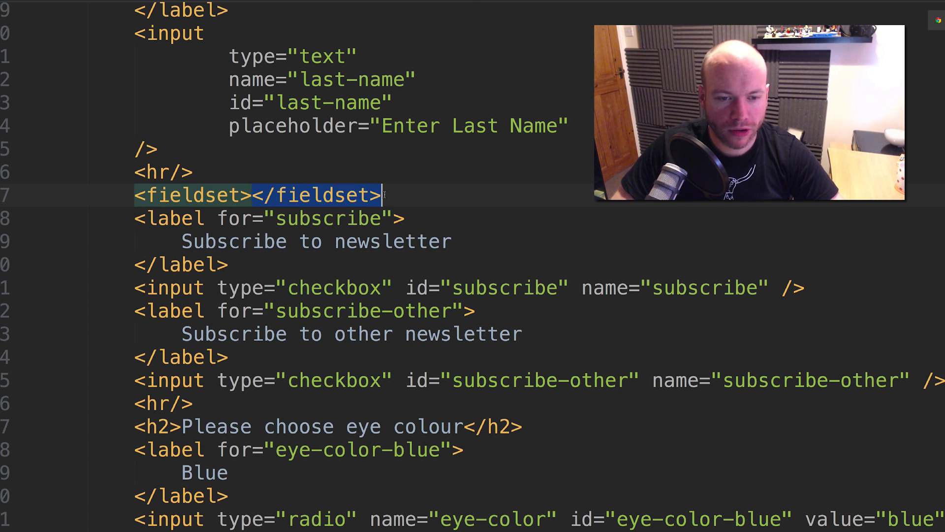
key(Delete)
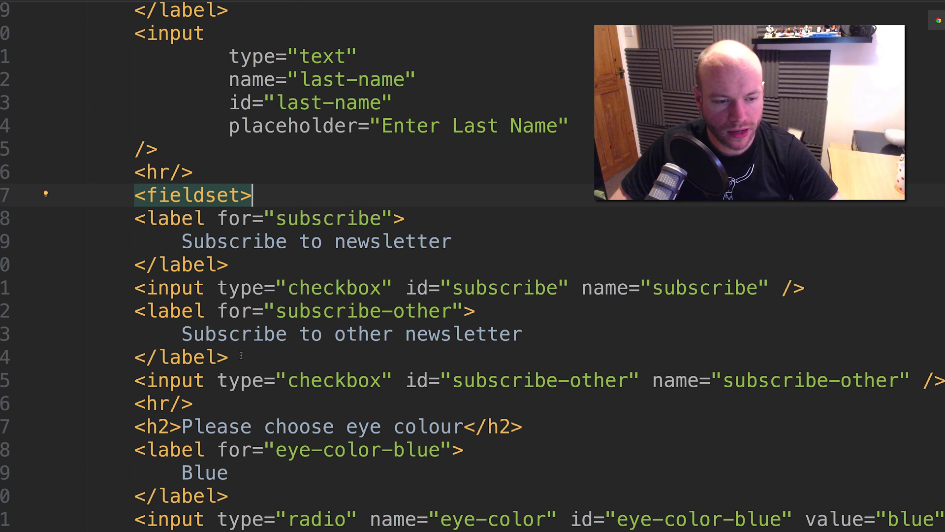
mouse_move(912, 389)
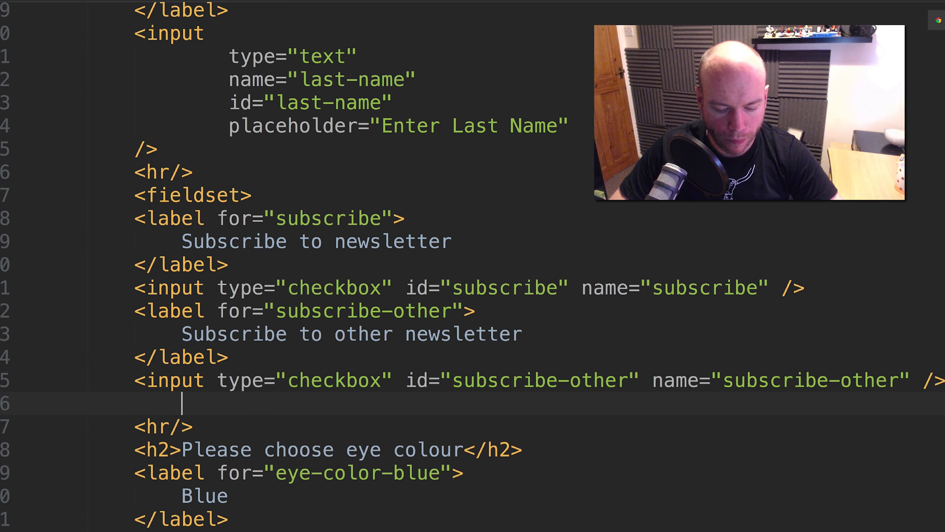
text(</fieldset>)
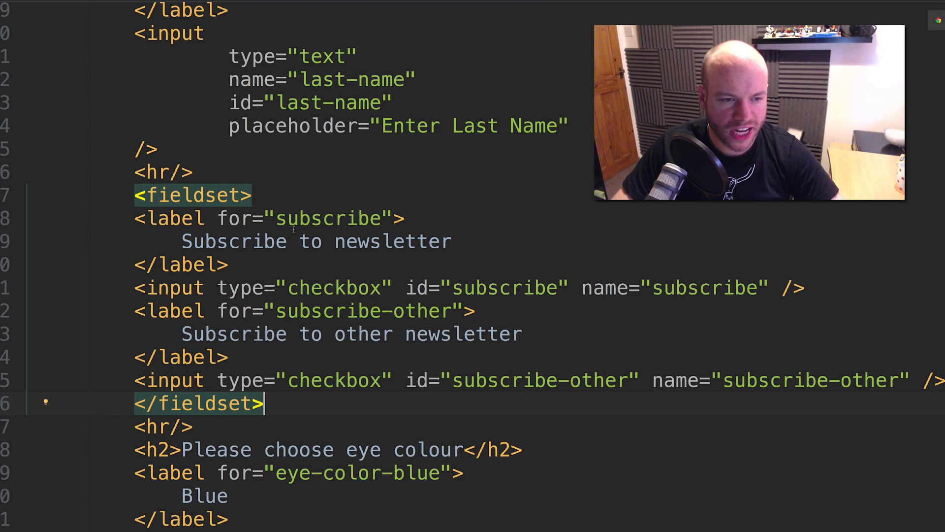
drag(134, 217, 228, 356)
text(<legend)
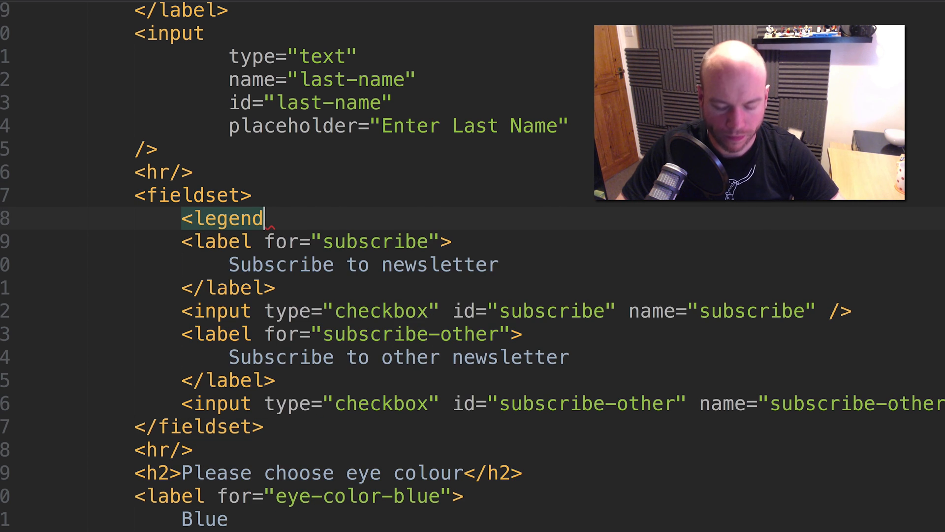
Add a legend reading "Subscription Options" to the newsletter fieldset and check it in Safari.
text(></legend>)
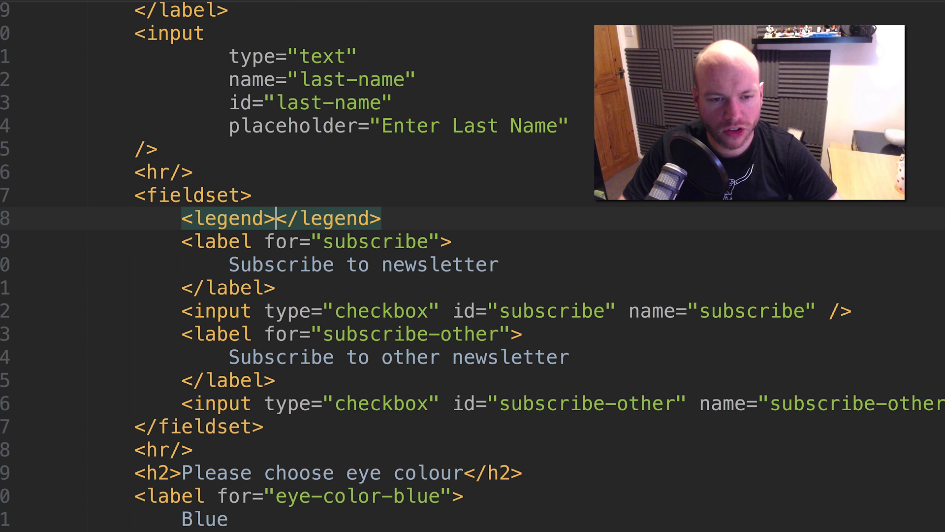
text(Subsc)
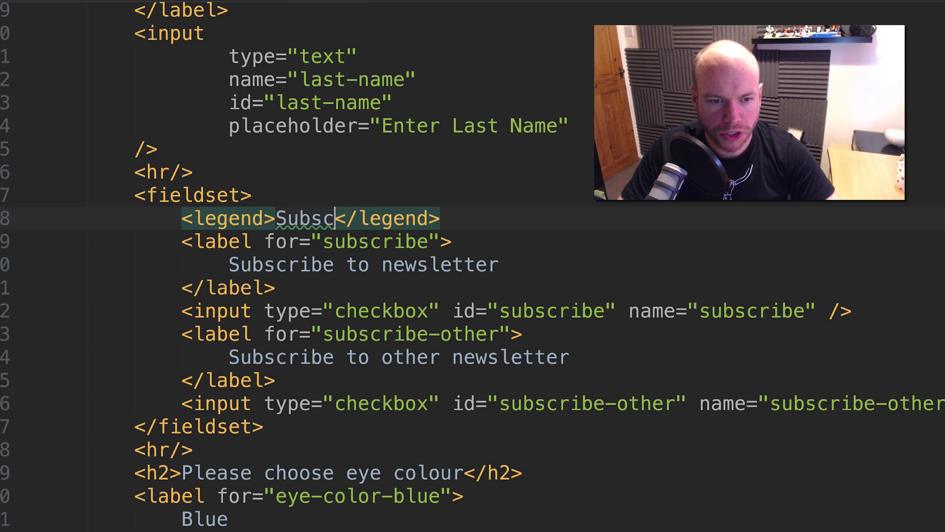
text(ription)
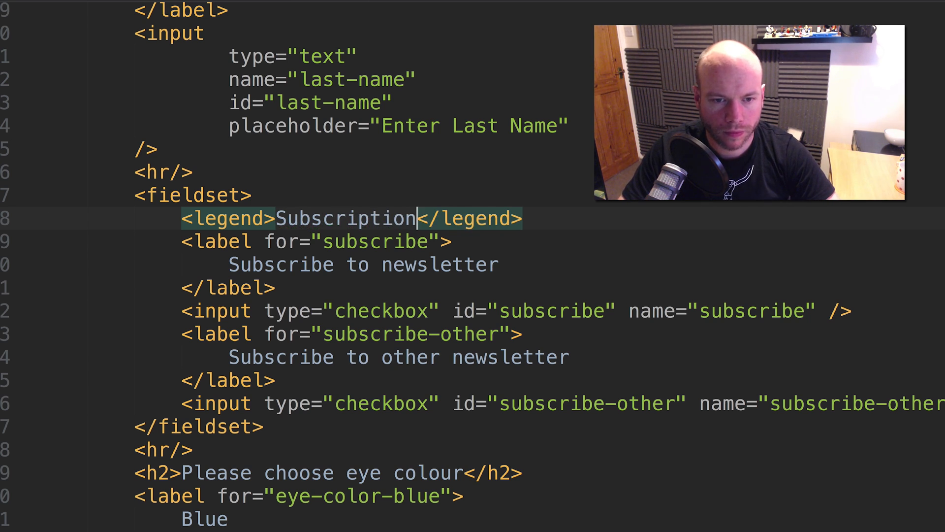
text(Option)
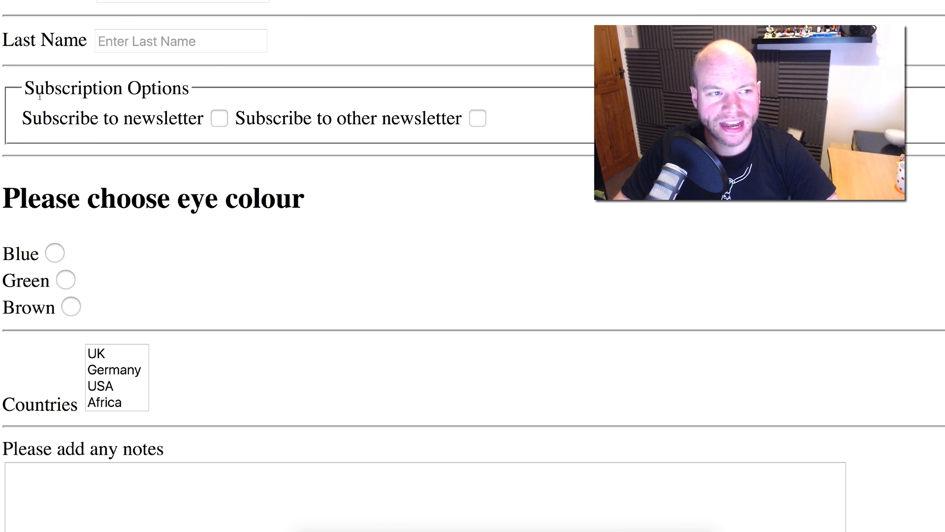
double_click(104, 88)
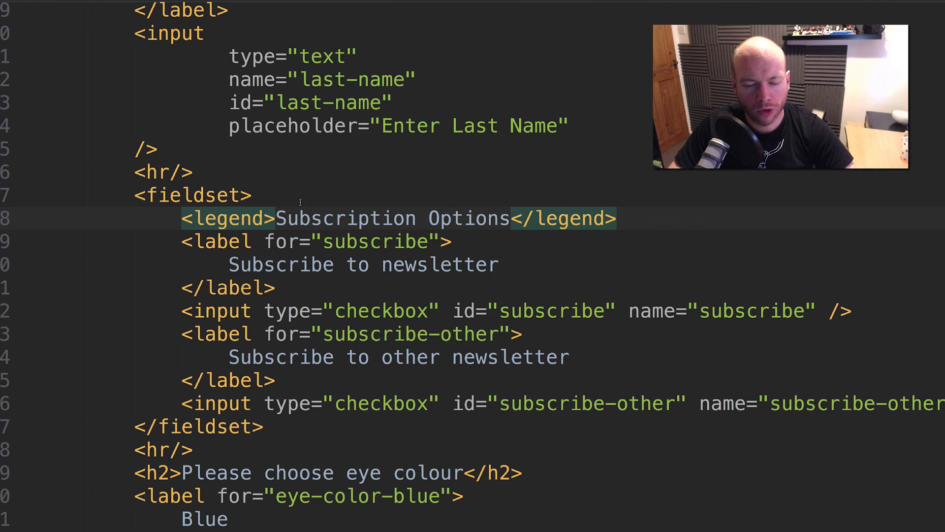
click(163, 449)
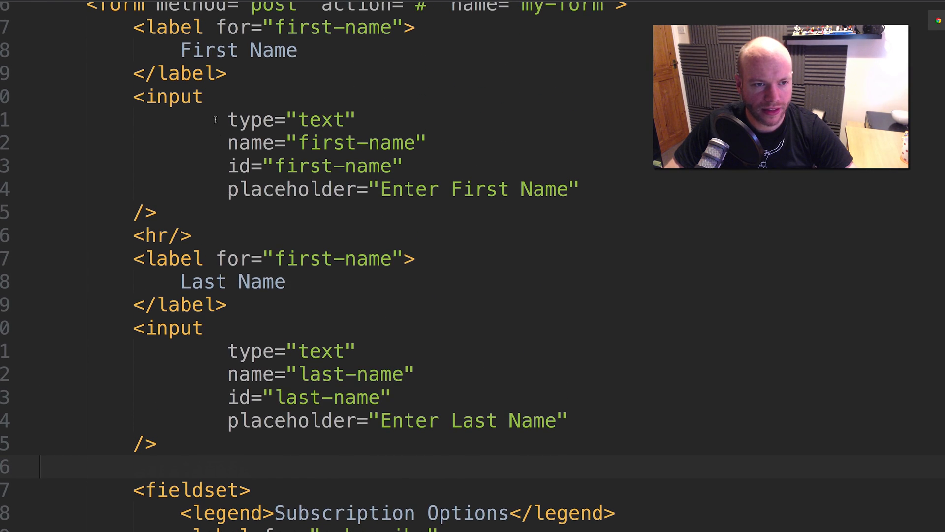
Wrap the first and last name fields in a fieldset with a legend reading "Profile".
scroll(down, 3)
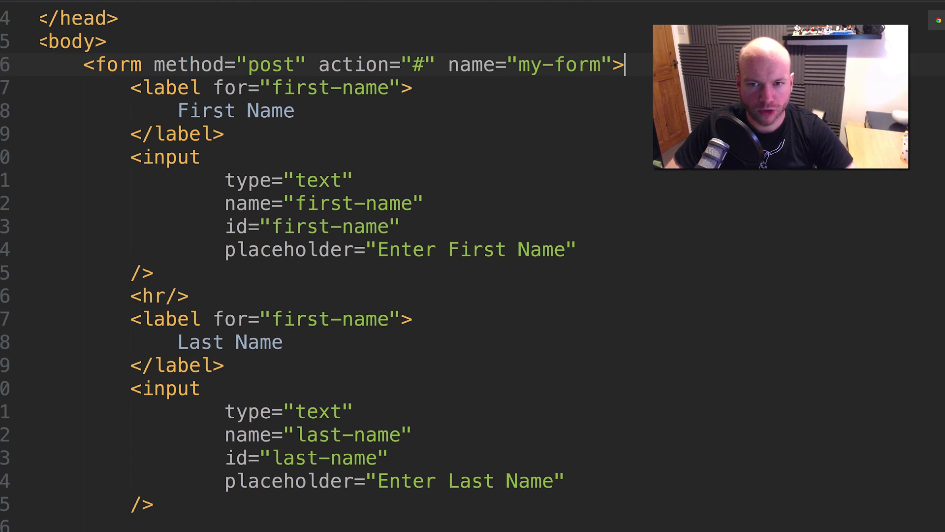
text(<fieldset)
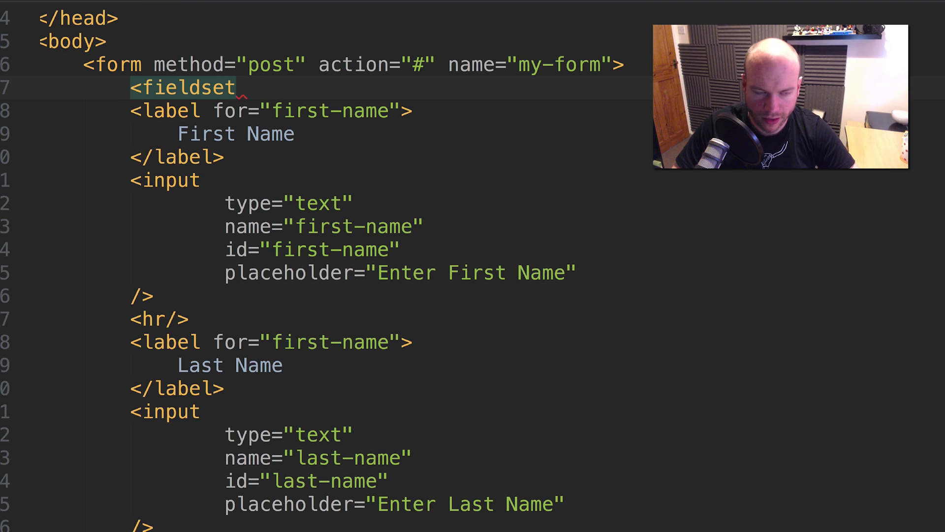
text(<legend)
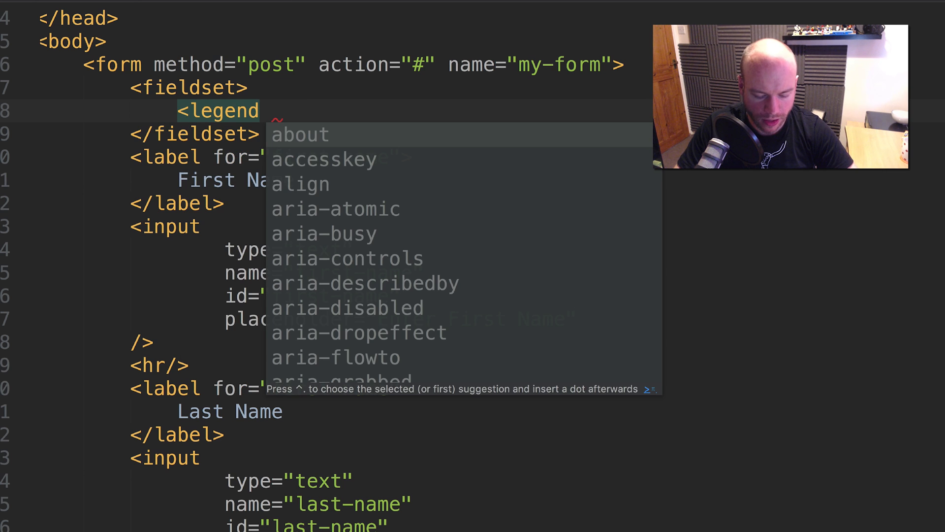
text(></legend>)
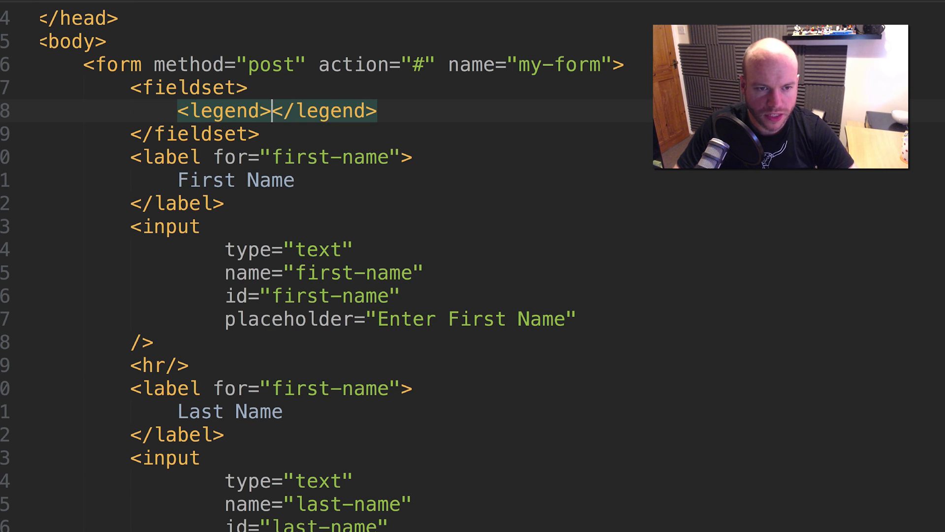
text(User)
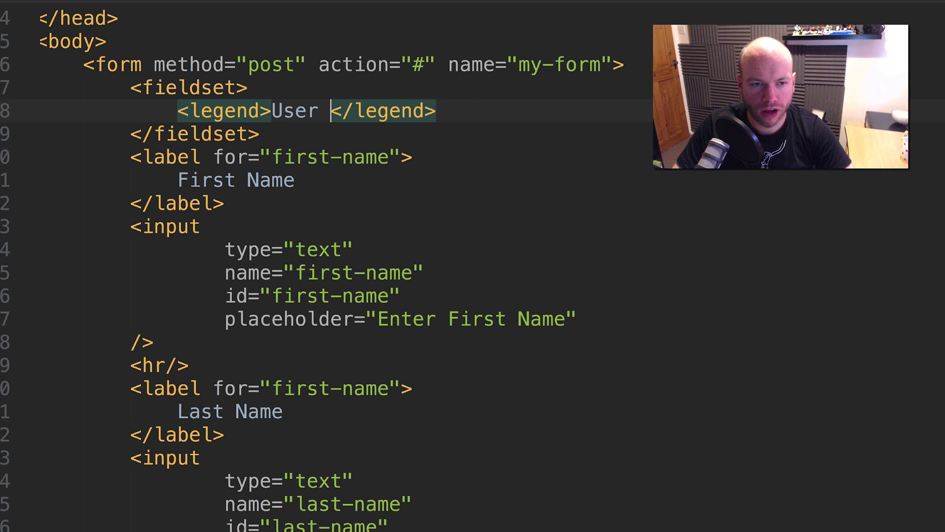
text(Prof)
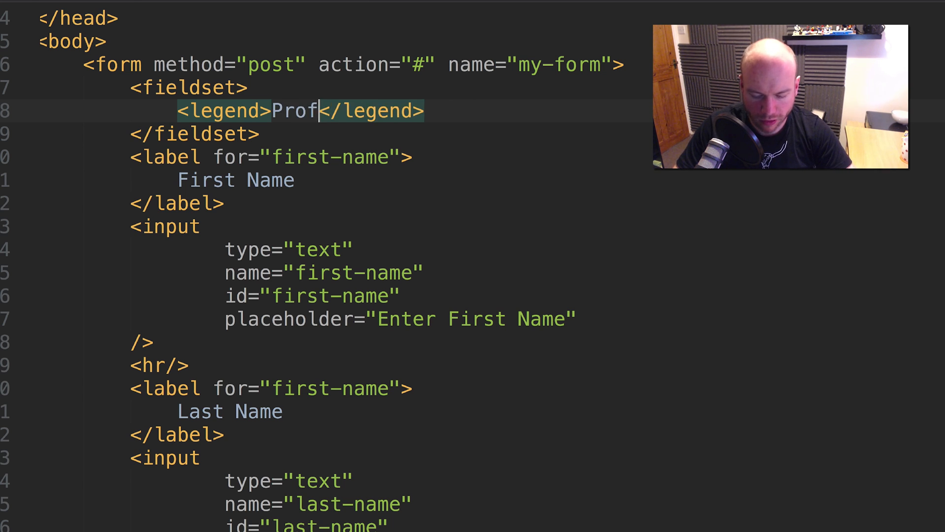
text(ile)
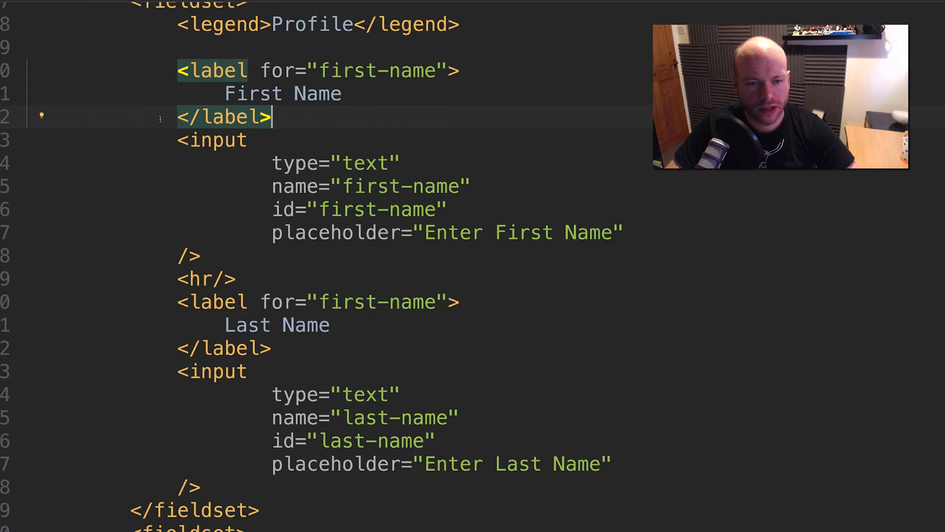
Replace the eye colour <h2> heading with a <fieldset> opening and a <legend>...</legend> around its text.
scroll(down, 3)
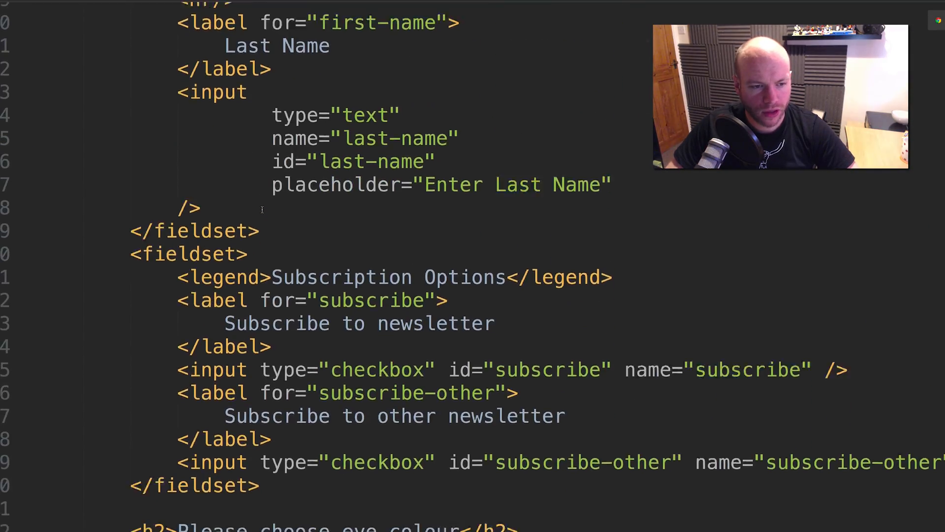
scroll(down, 3)
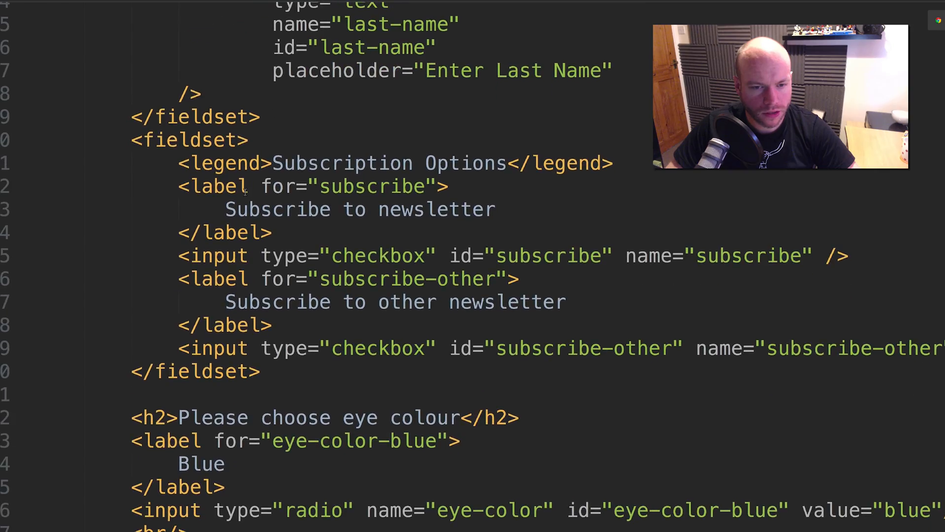
scroll(down, 3)
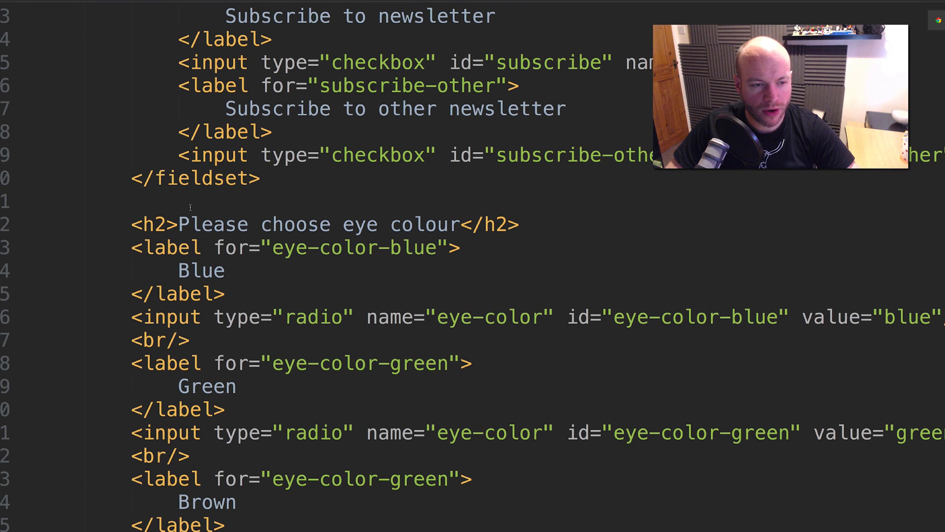
double_click(154, 225)
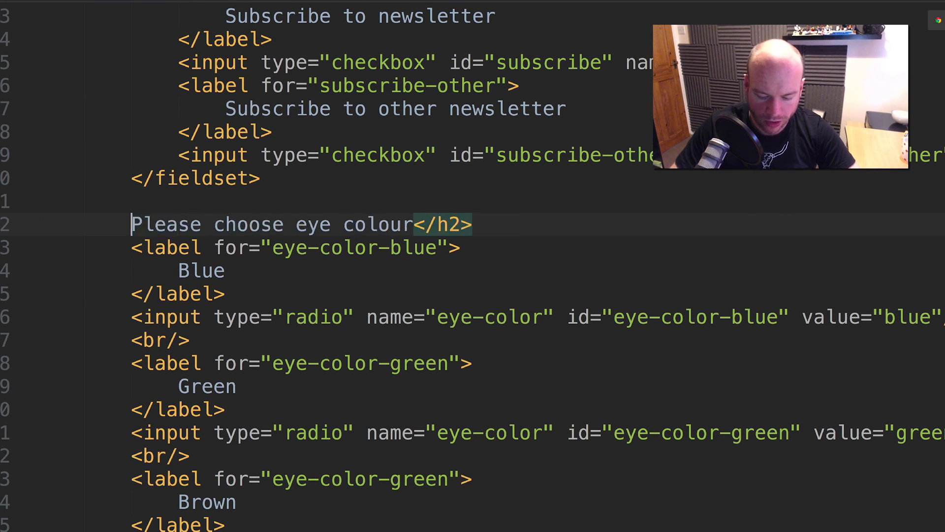
text(<fieldset)
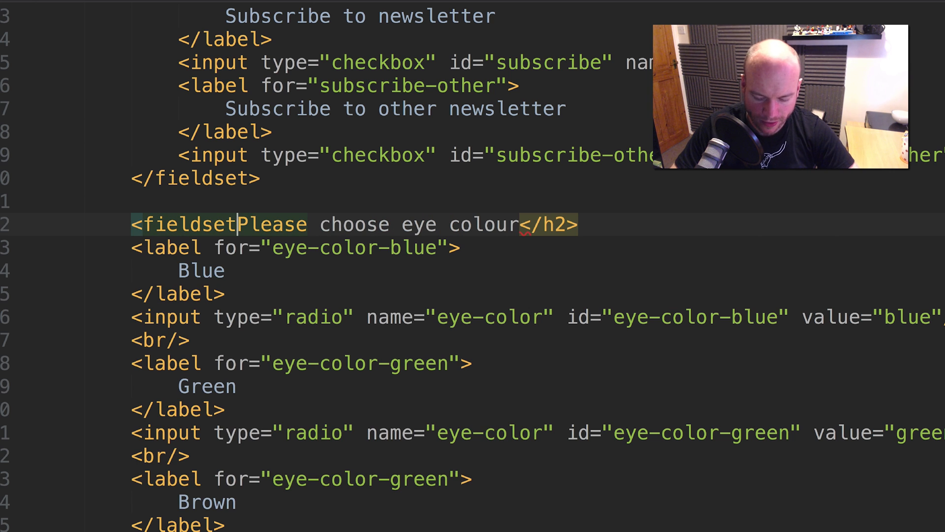
key(Enter)
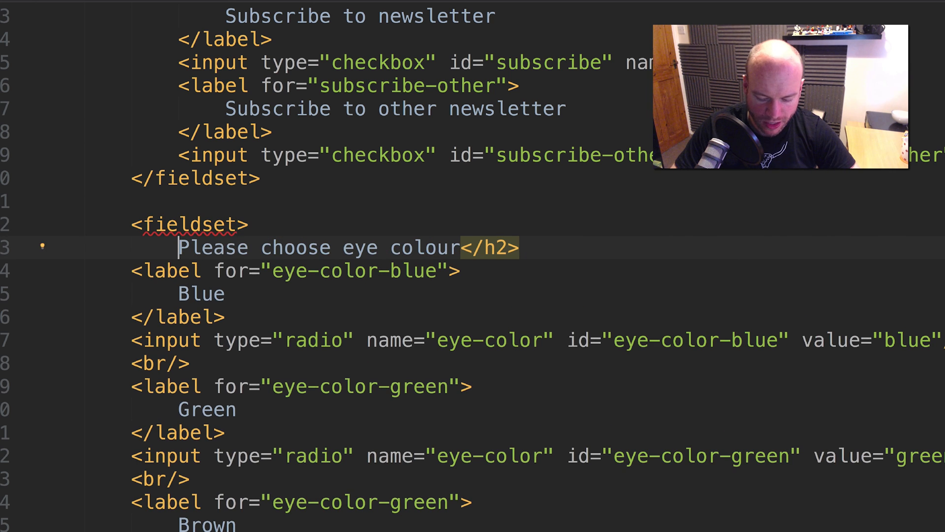
text(<legend>)
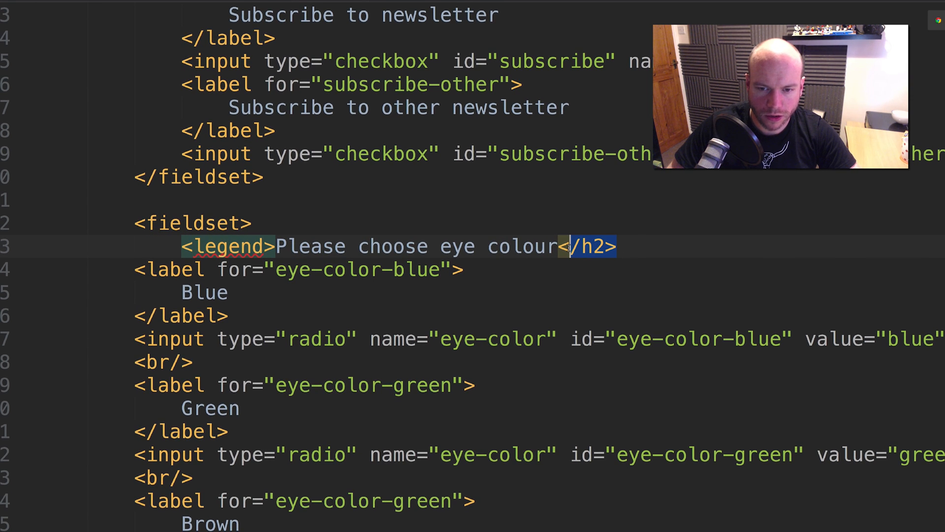
text(</legend>)
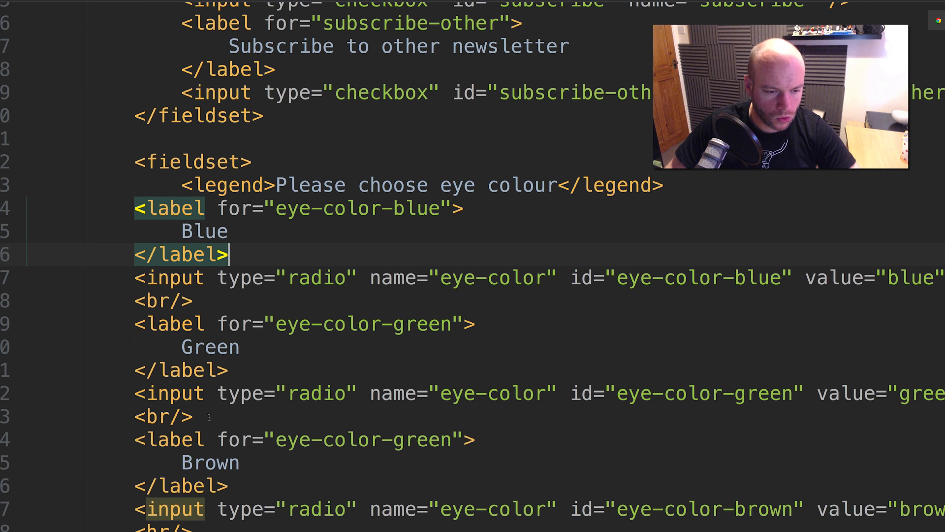
Close the eye colour fieldset with </fieldset> after the Brown radio input.
scroll(down, 3)
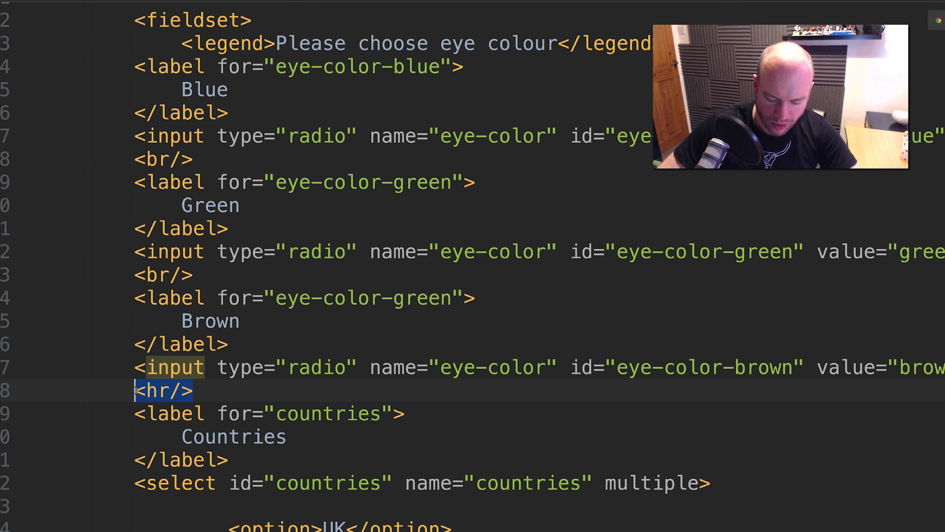
text(</fieldset>f)
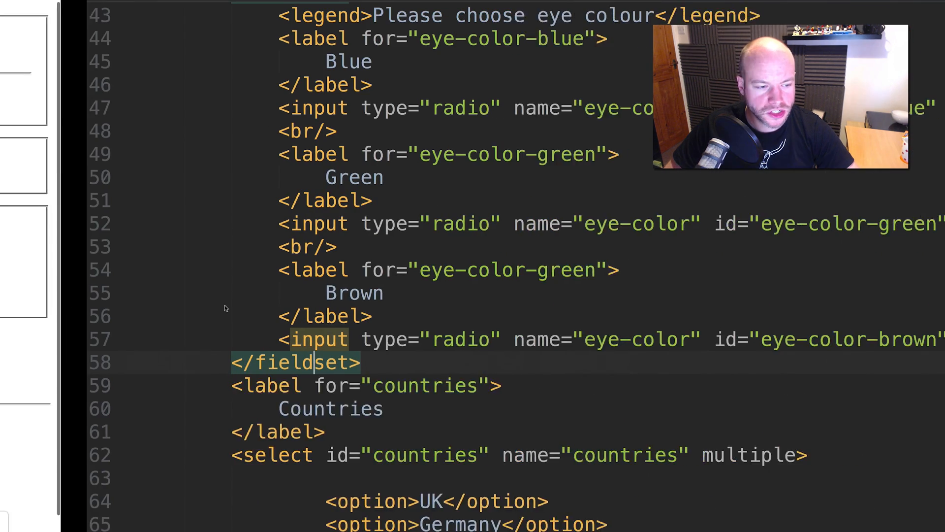
Wrap the country select in <fieldset> tags with a Country selection legend, removing the Countries label.
scroll(down, 3)
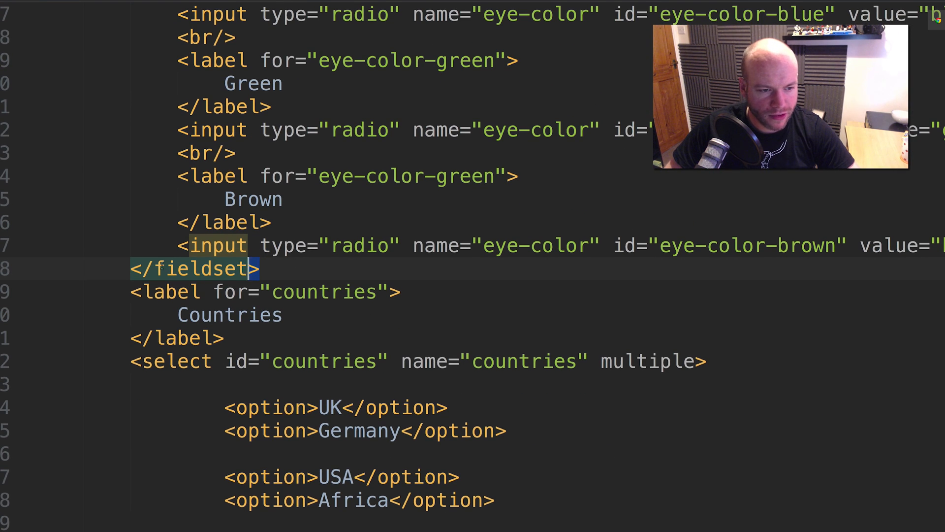
double_click(191, 269)
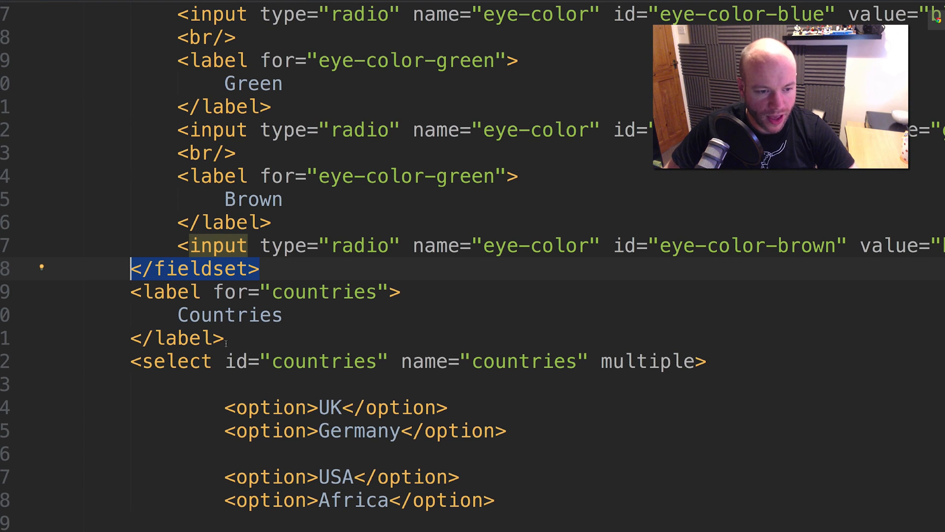
text(</fieldset>)
text(<fieldset>)
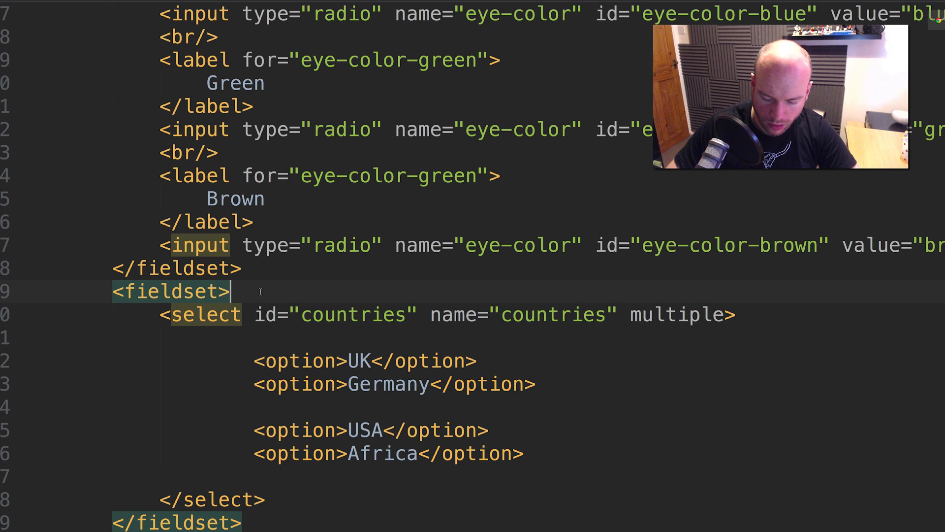
text(le)
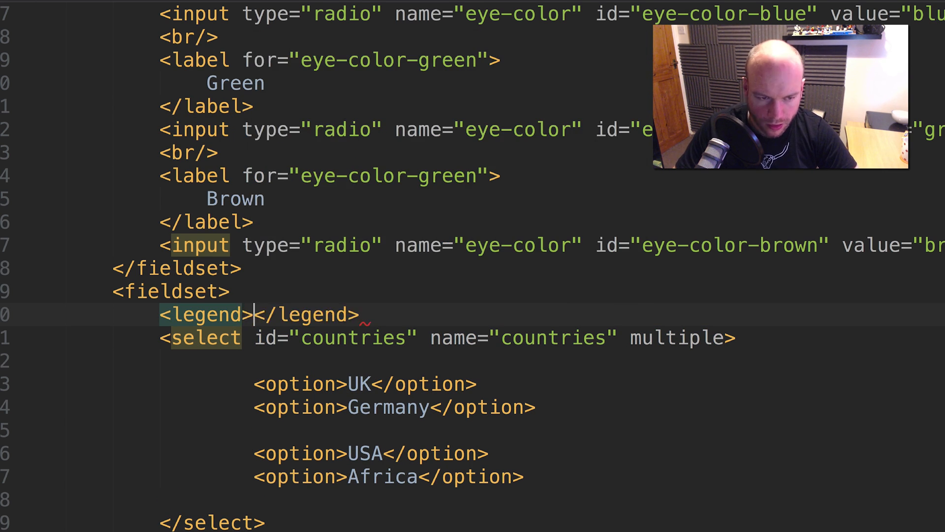
text(Please choose)
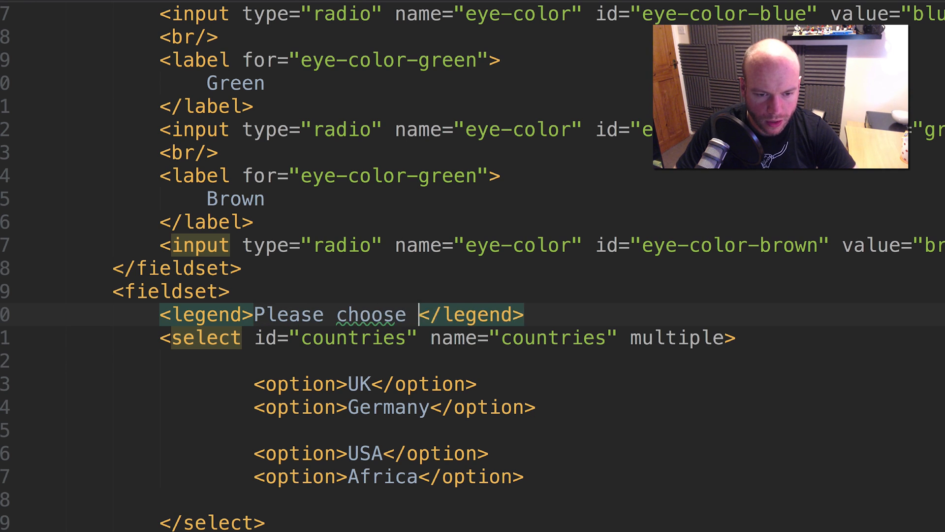
text(a conu)
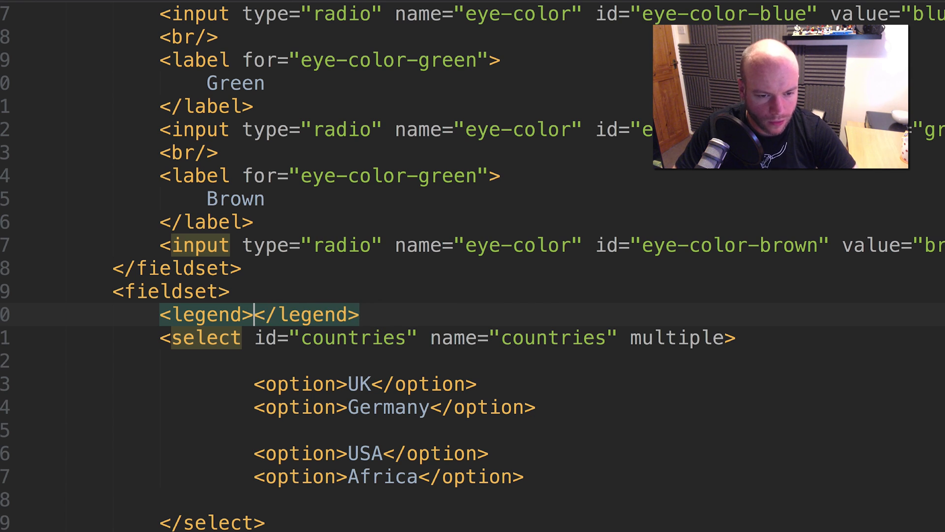
text(Countr)
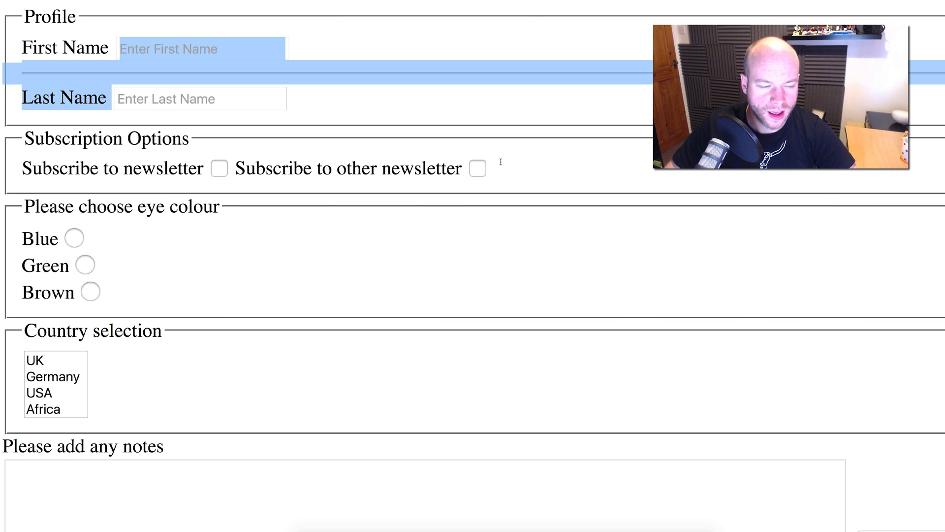
Check the framed groups in the browser, then surround the notes label and textarea with <fieldset></fieldset>.
scroll(down, 3)
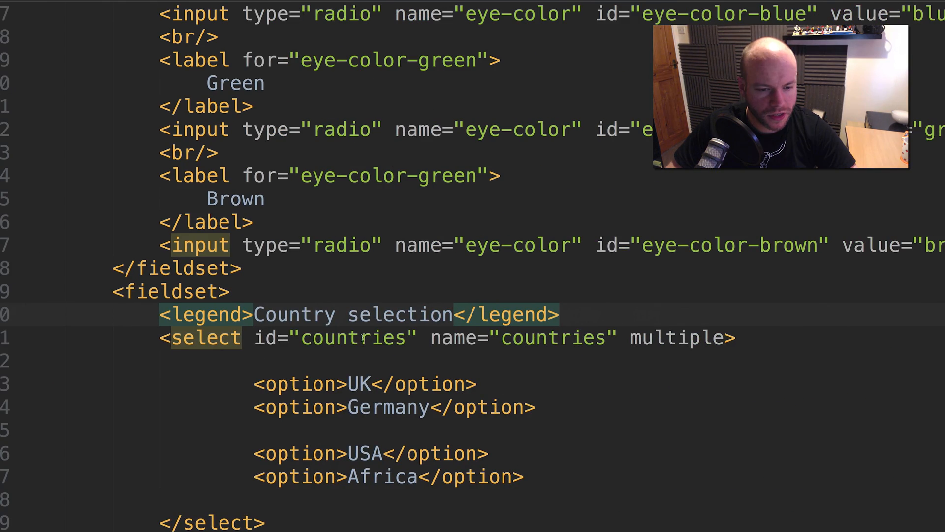
scroll(down, 3)
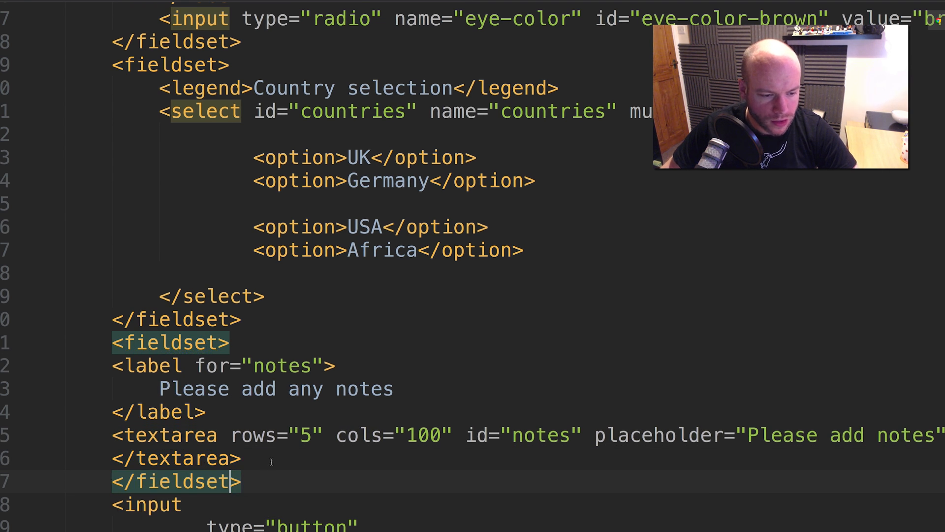
drag(112, 364, 240, 458)
text(<legend)
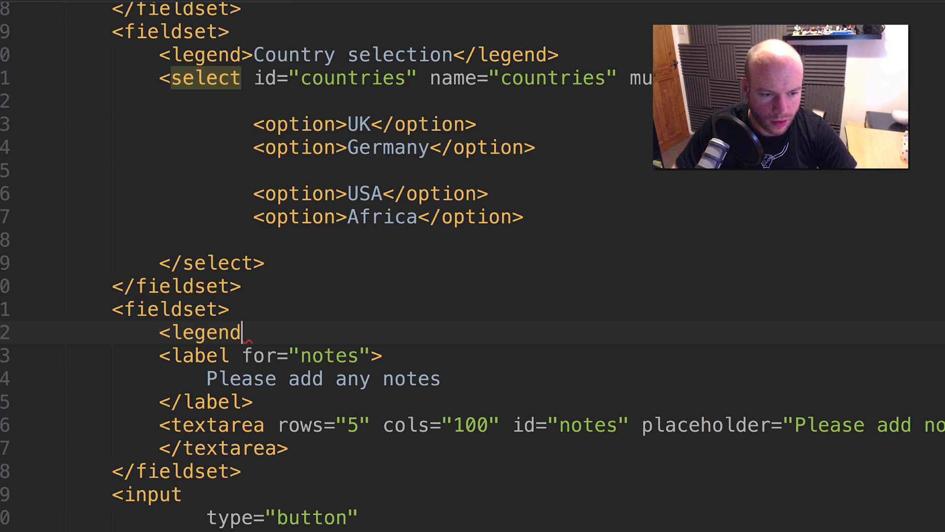
Add <legend>Other notes</legend> at the top of the notes fieldset.
text(></legend>)
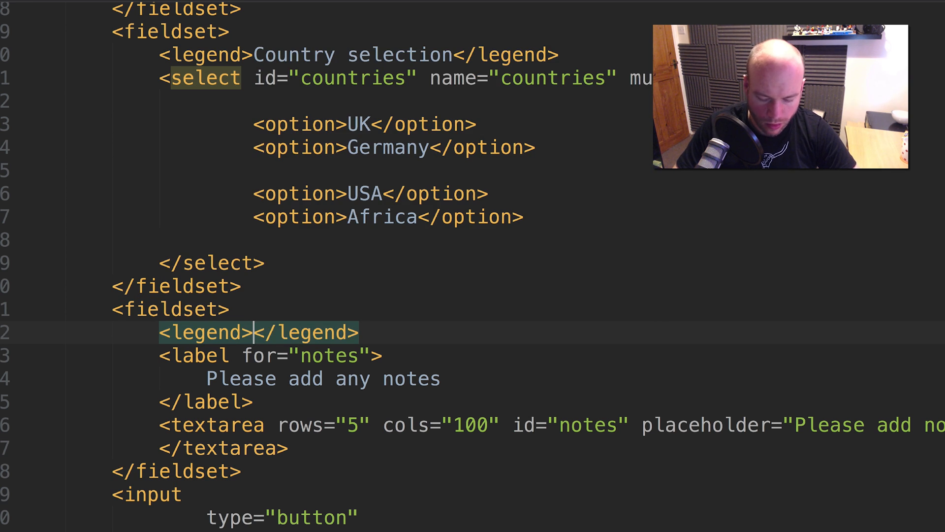
text(Other notes)
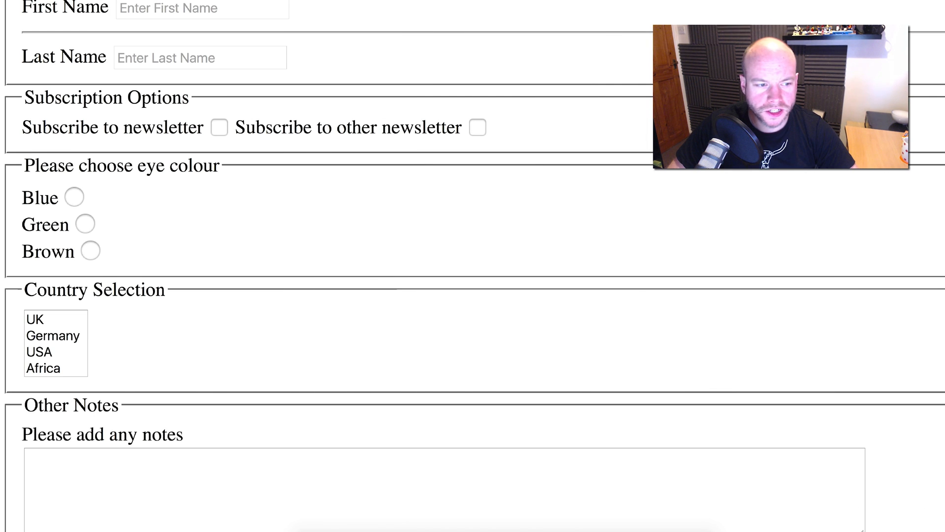
Scroll the refreshed browser page down through all framed groups to the Please submit button.
scroll(down, 3)
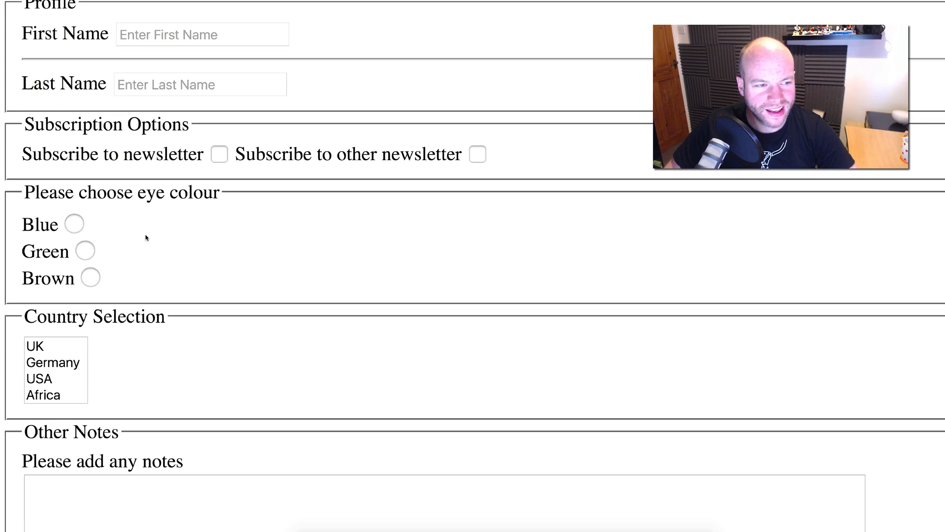
scroll(down, 3)
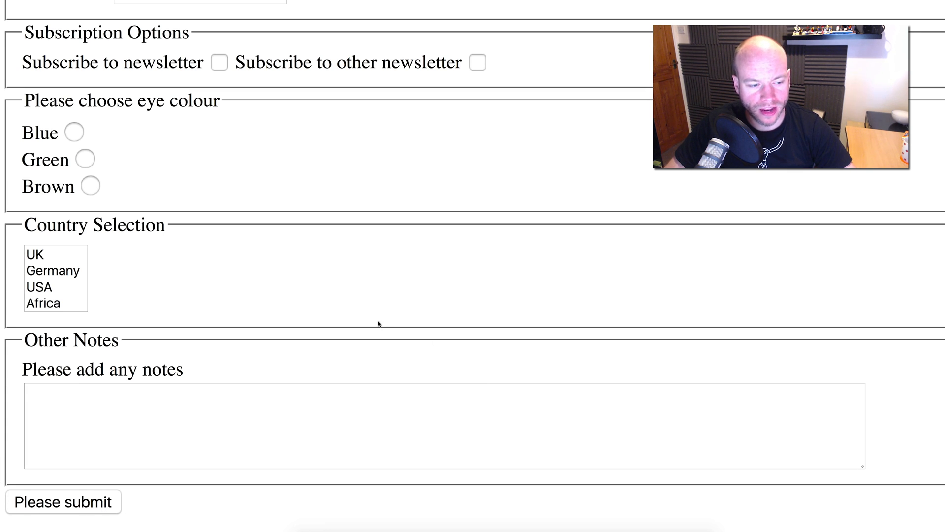
mouse_move(493, 327)
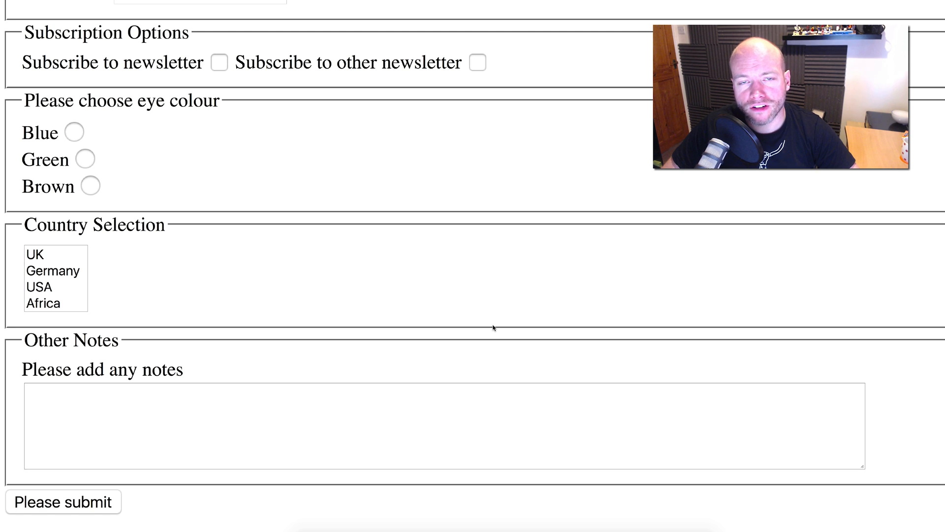